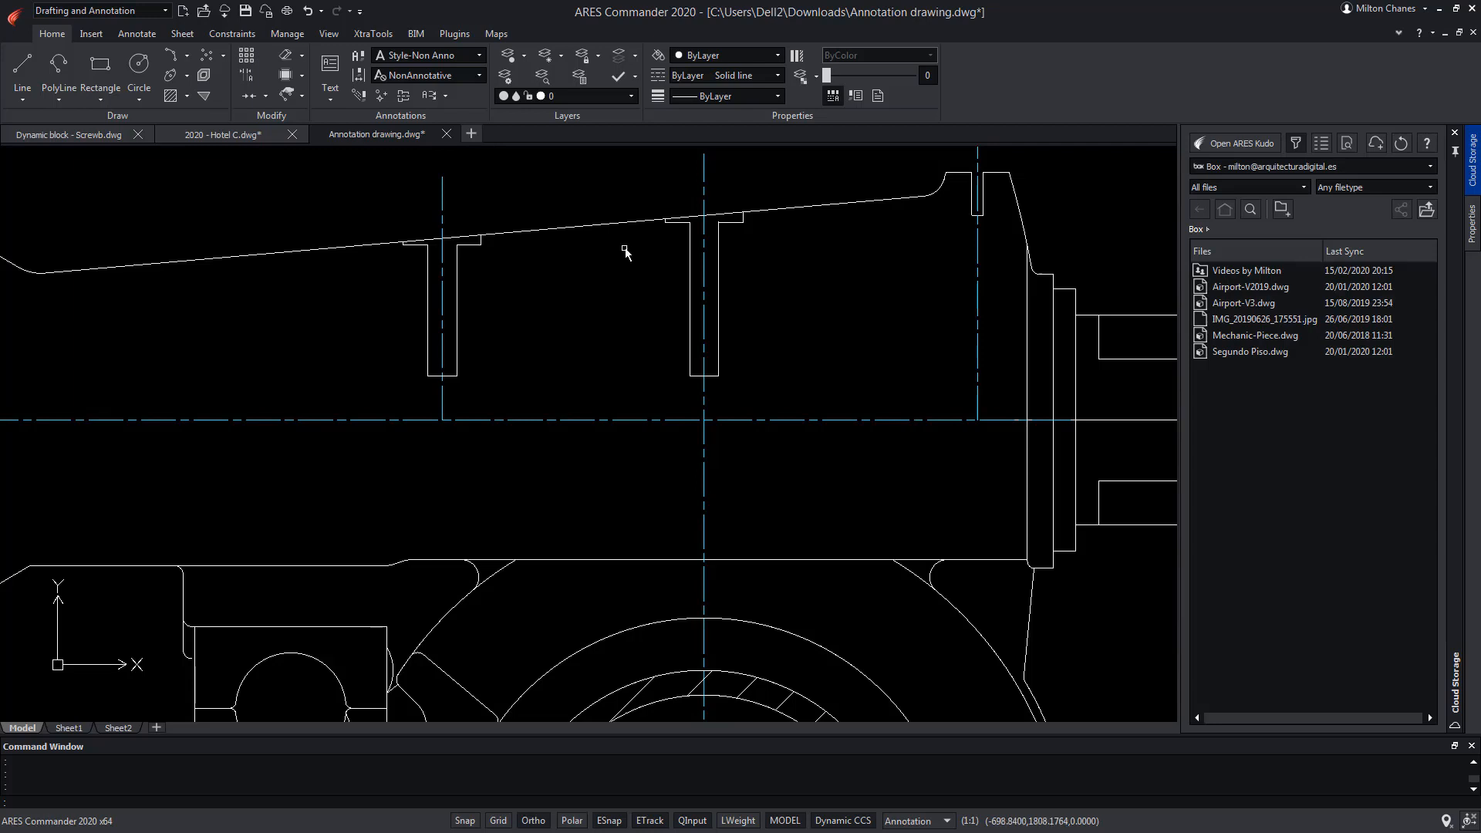
Step: Insert the Bolt block into the left slot of the drawing, then cancel the selection
click(91, 32)
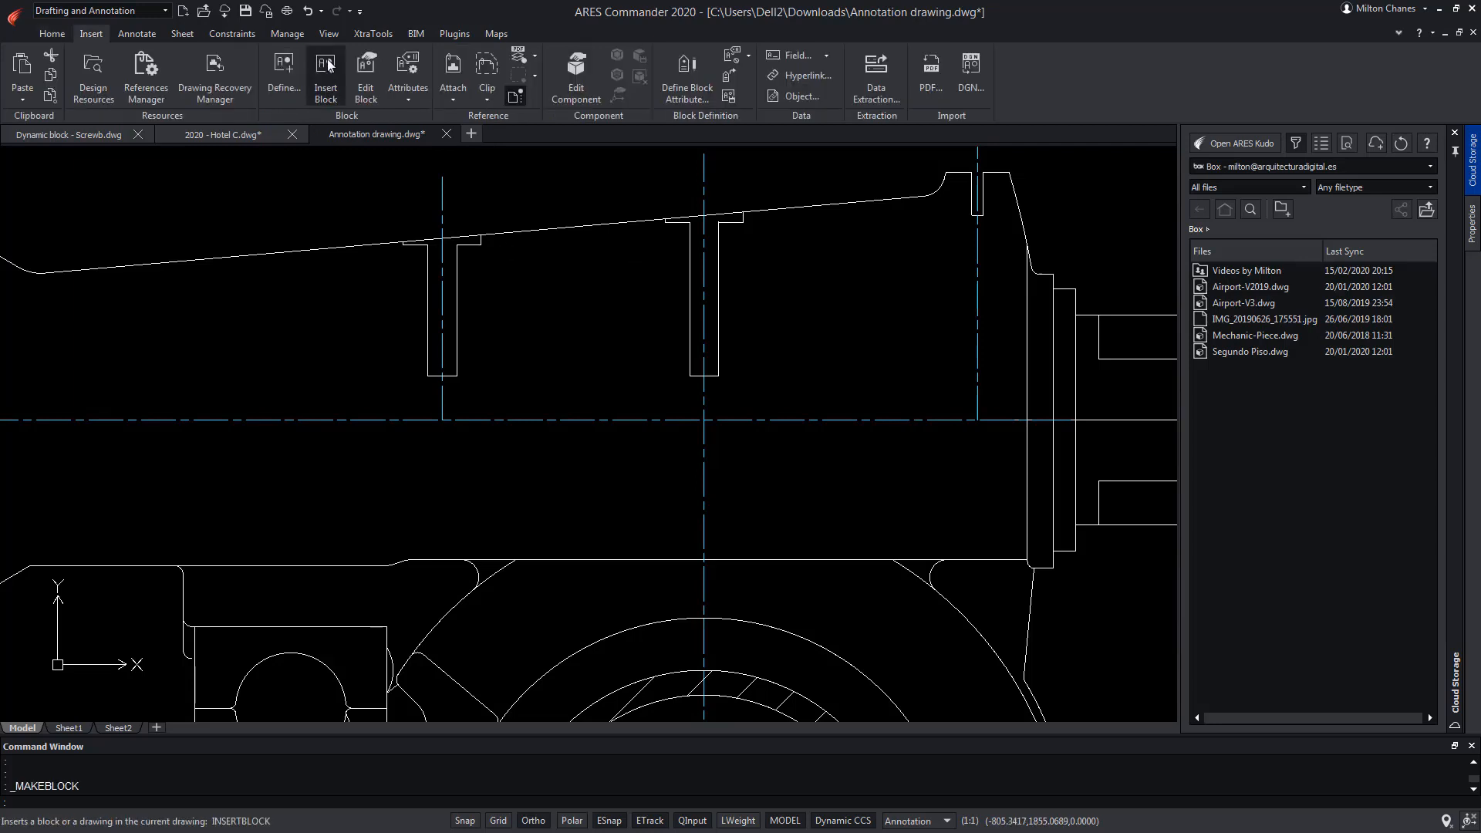
click(325, 76)
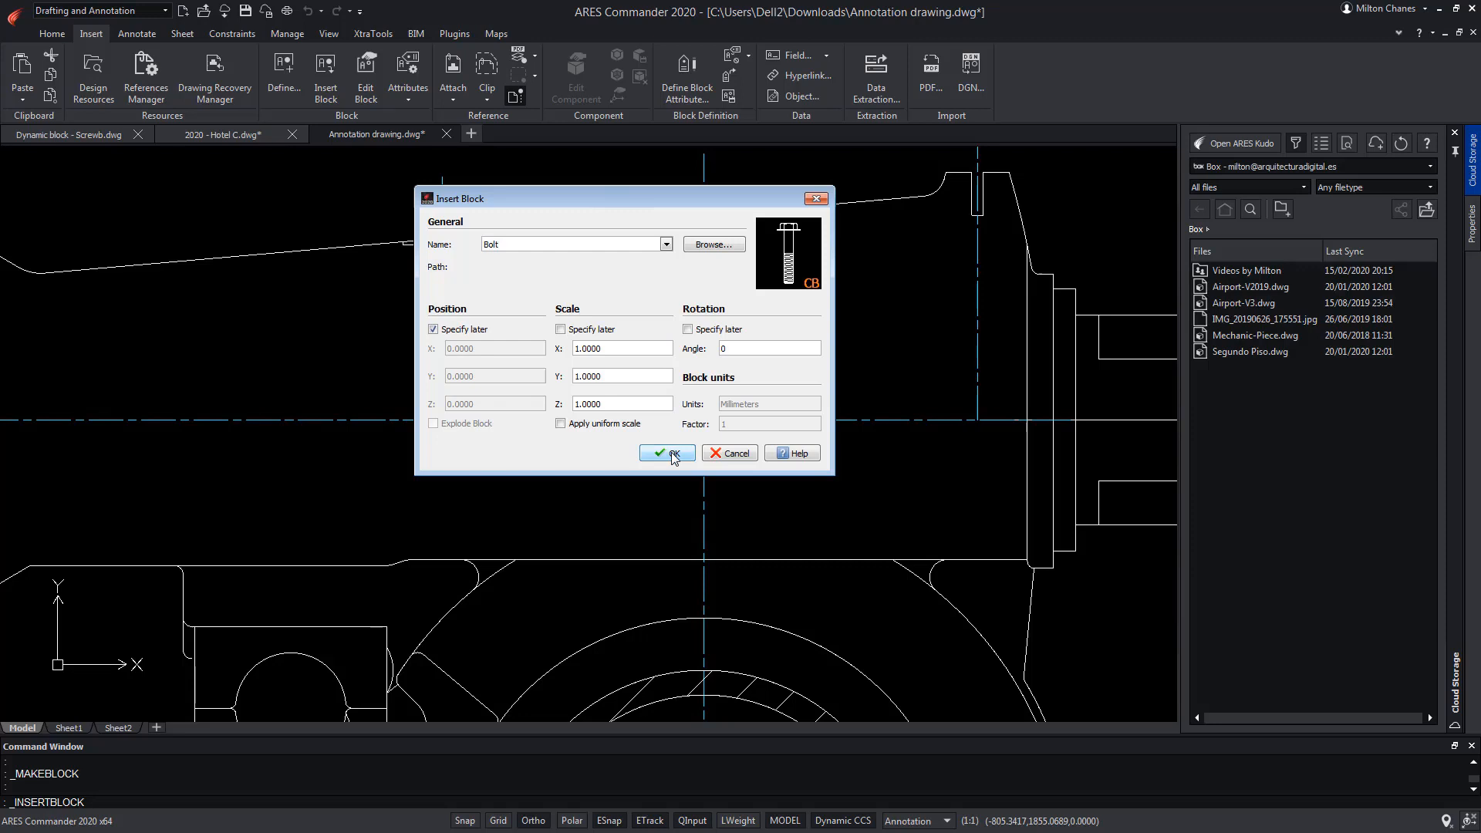
click(668, 452)
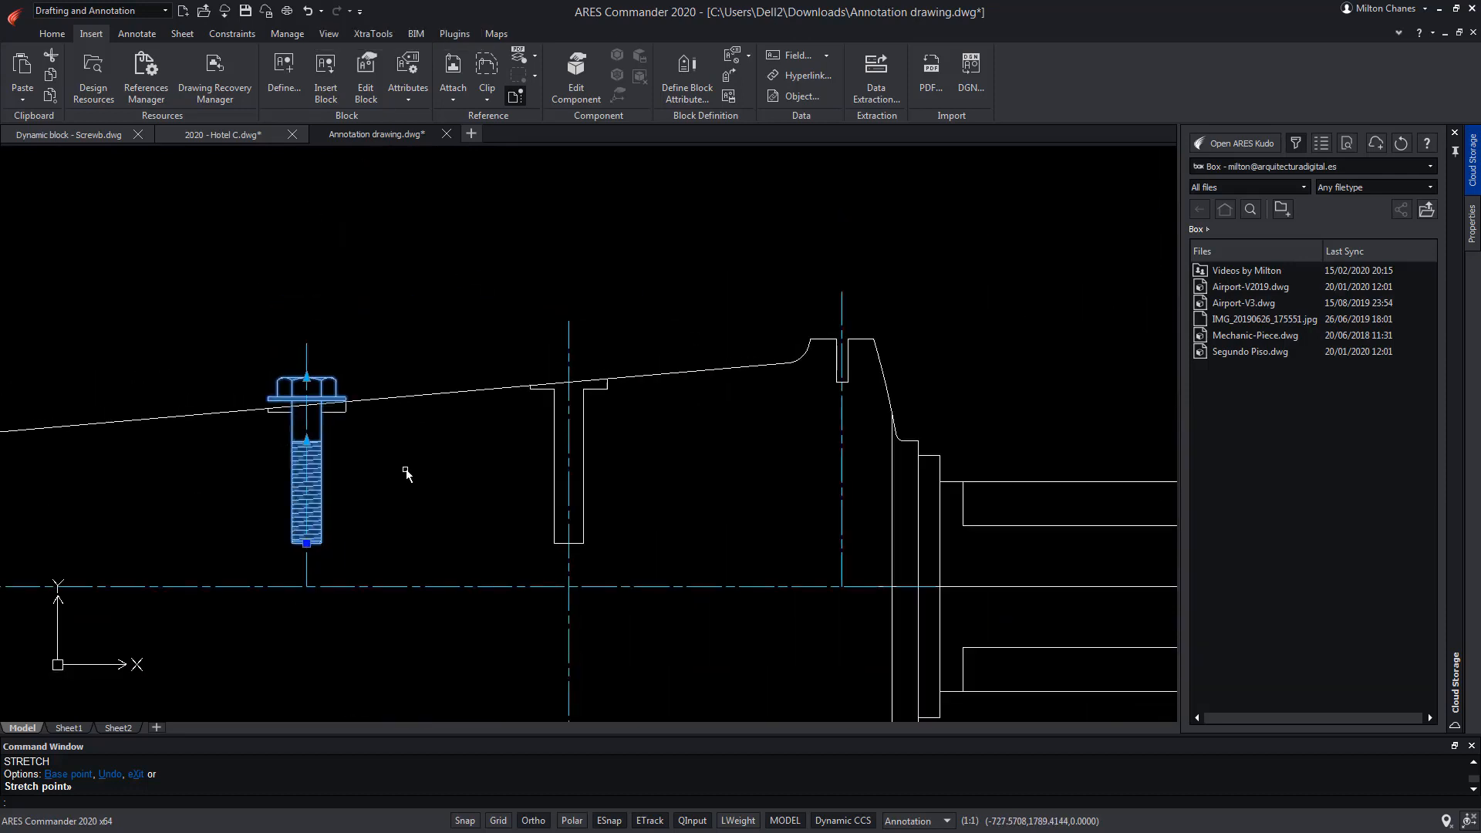
key(Escape)
text(INSERT)
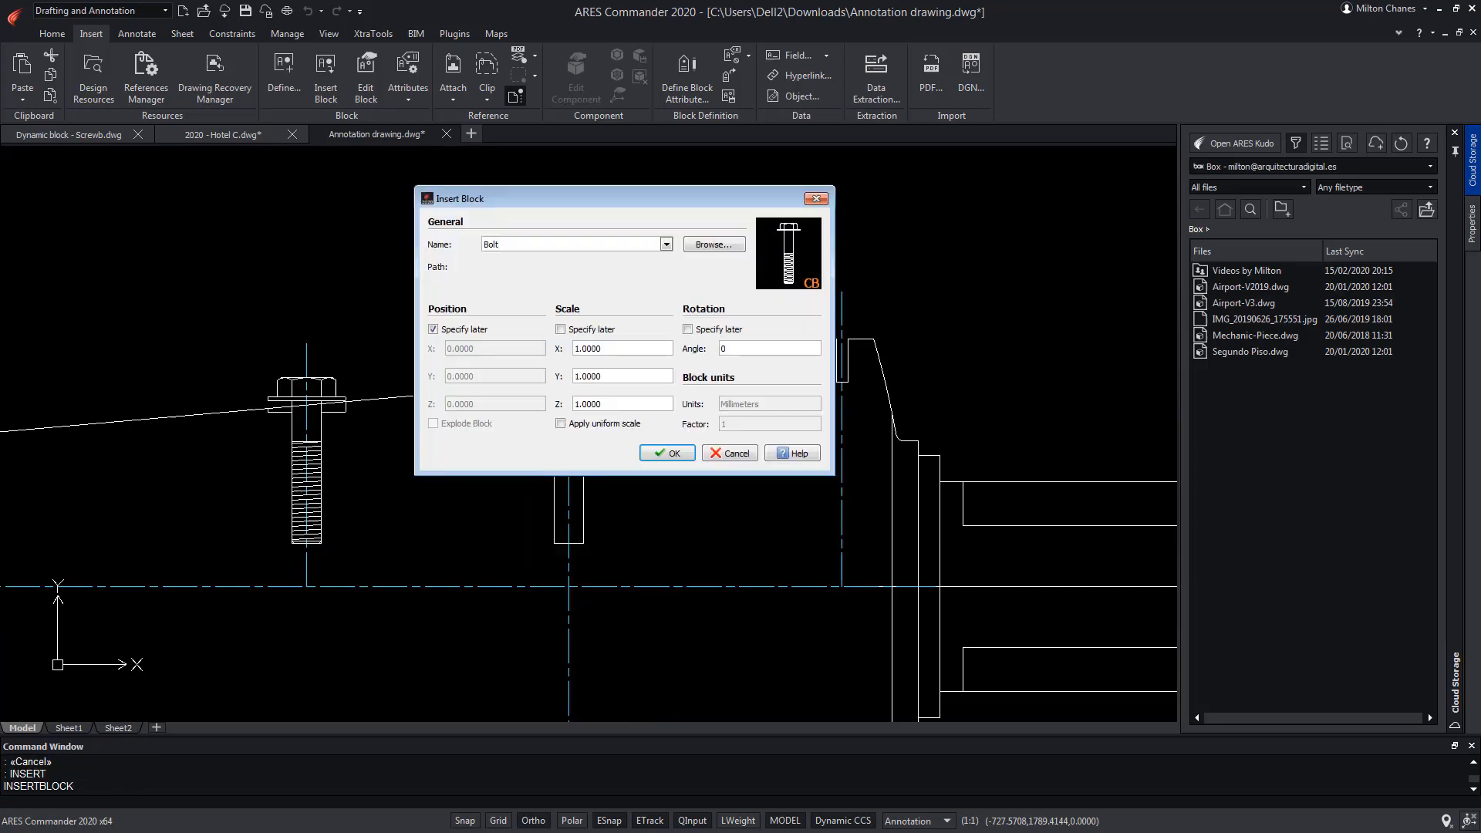
Step: Confirm inserting another Bolt block for the middle slot
click(667, 452)
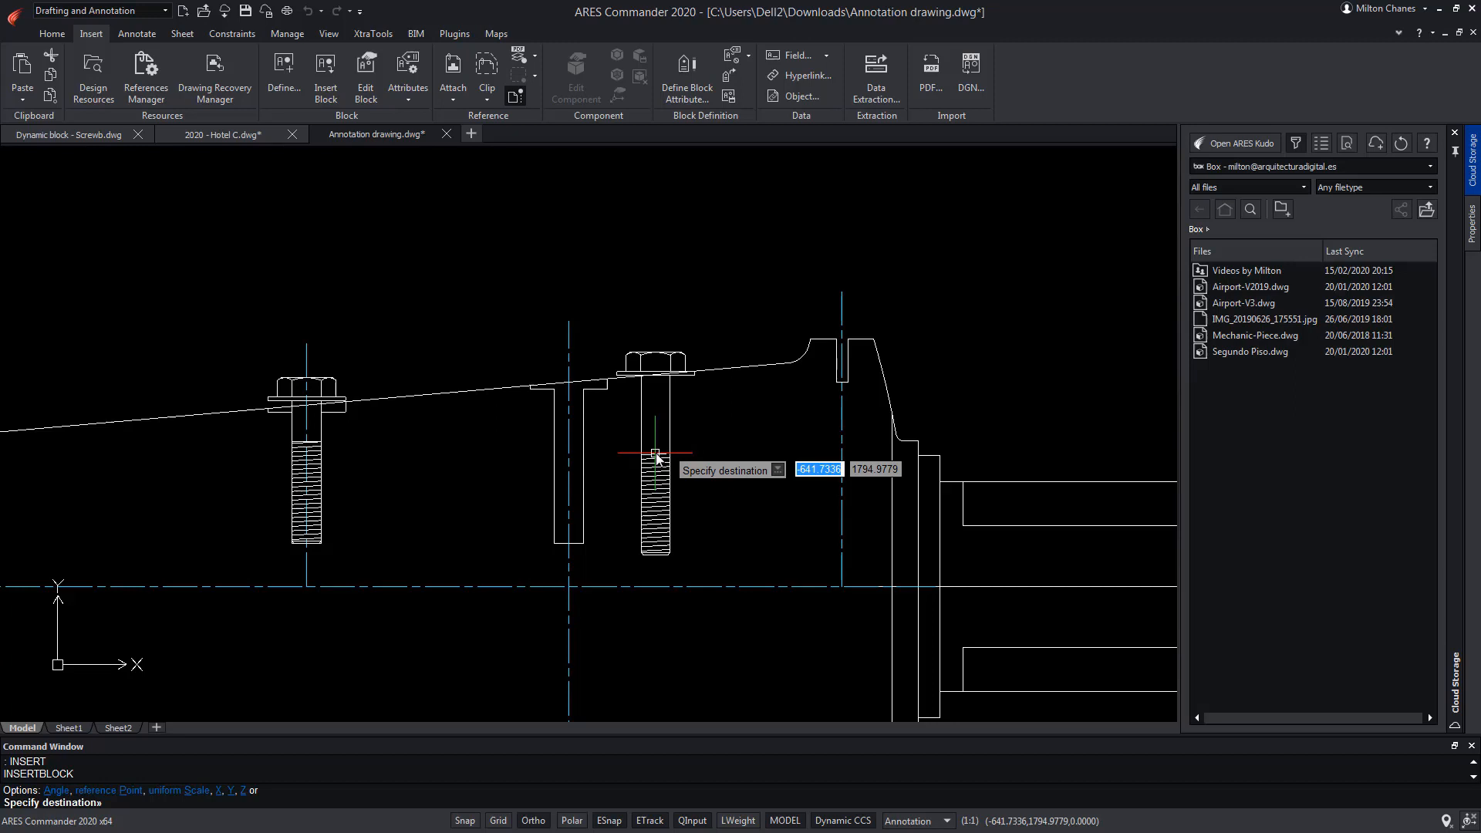
mouse_move(657, 459)
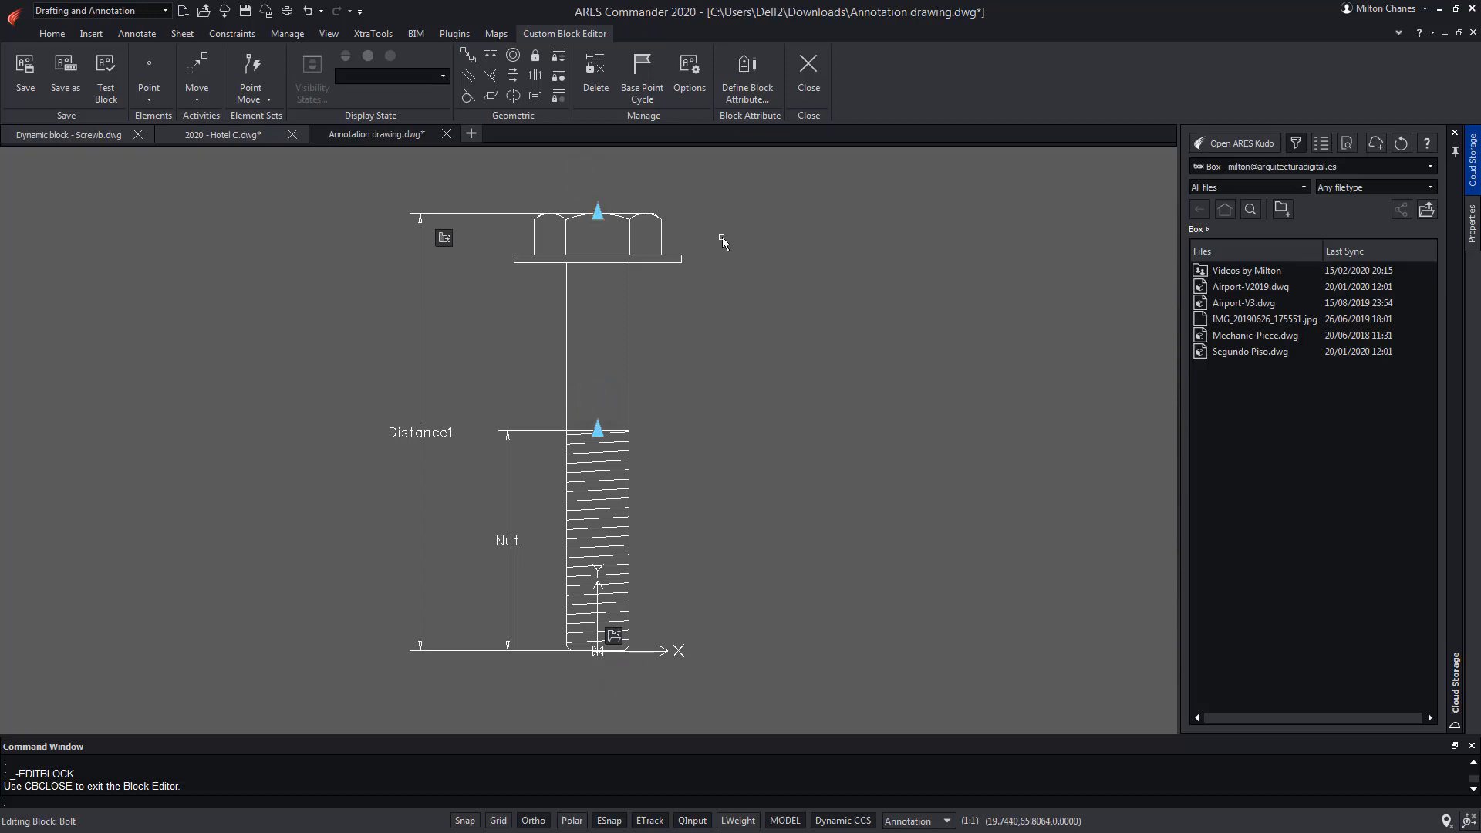
Step: Check Nut - Endpoint in the Bolt block's base point cycling order and save the block
click(641, 71)
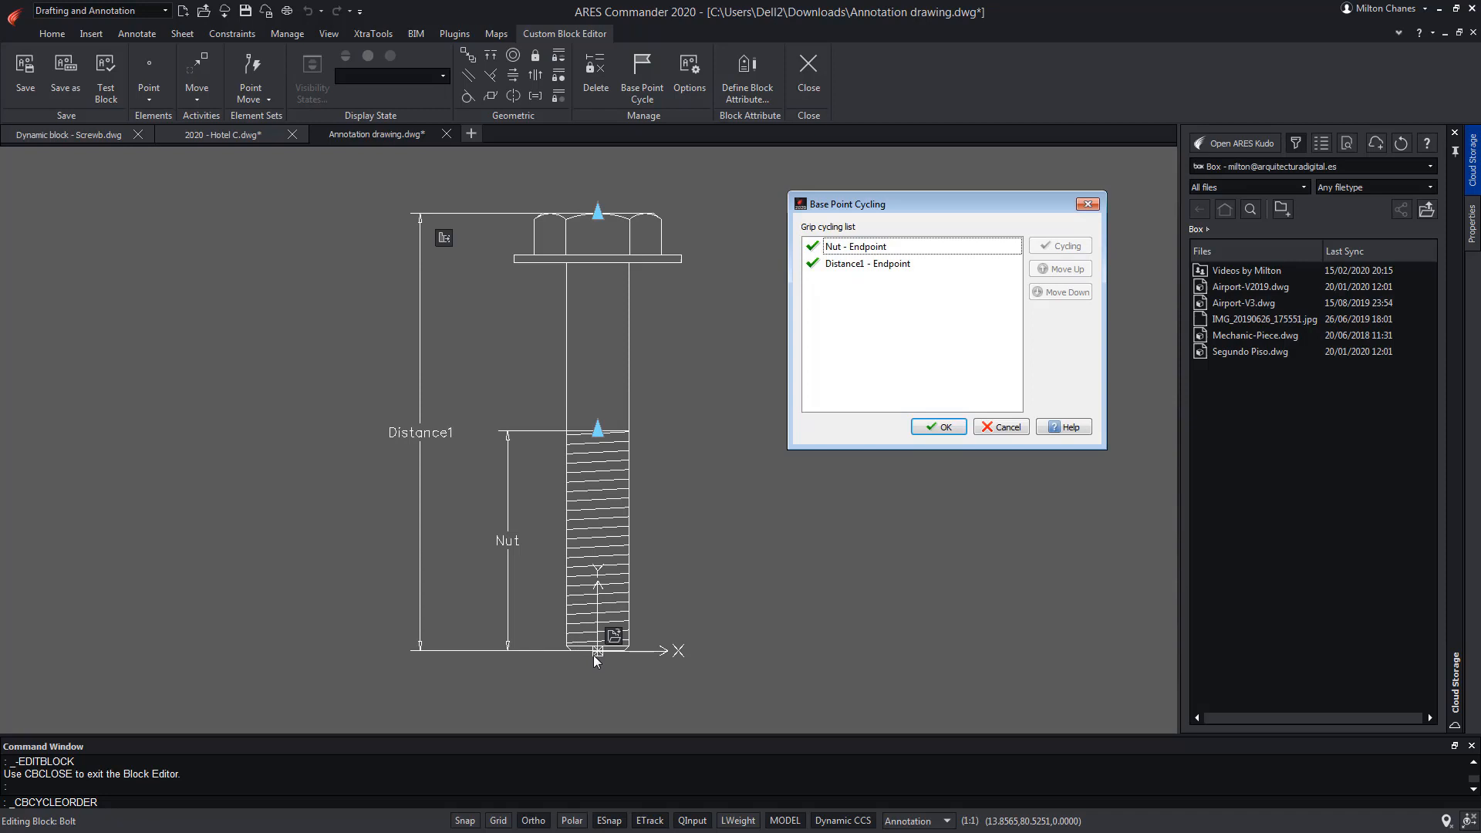
mouse_move(875, 337)
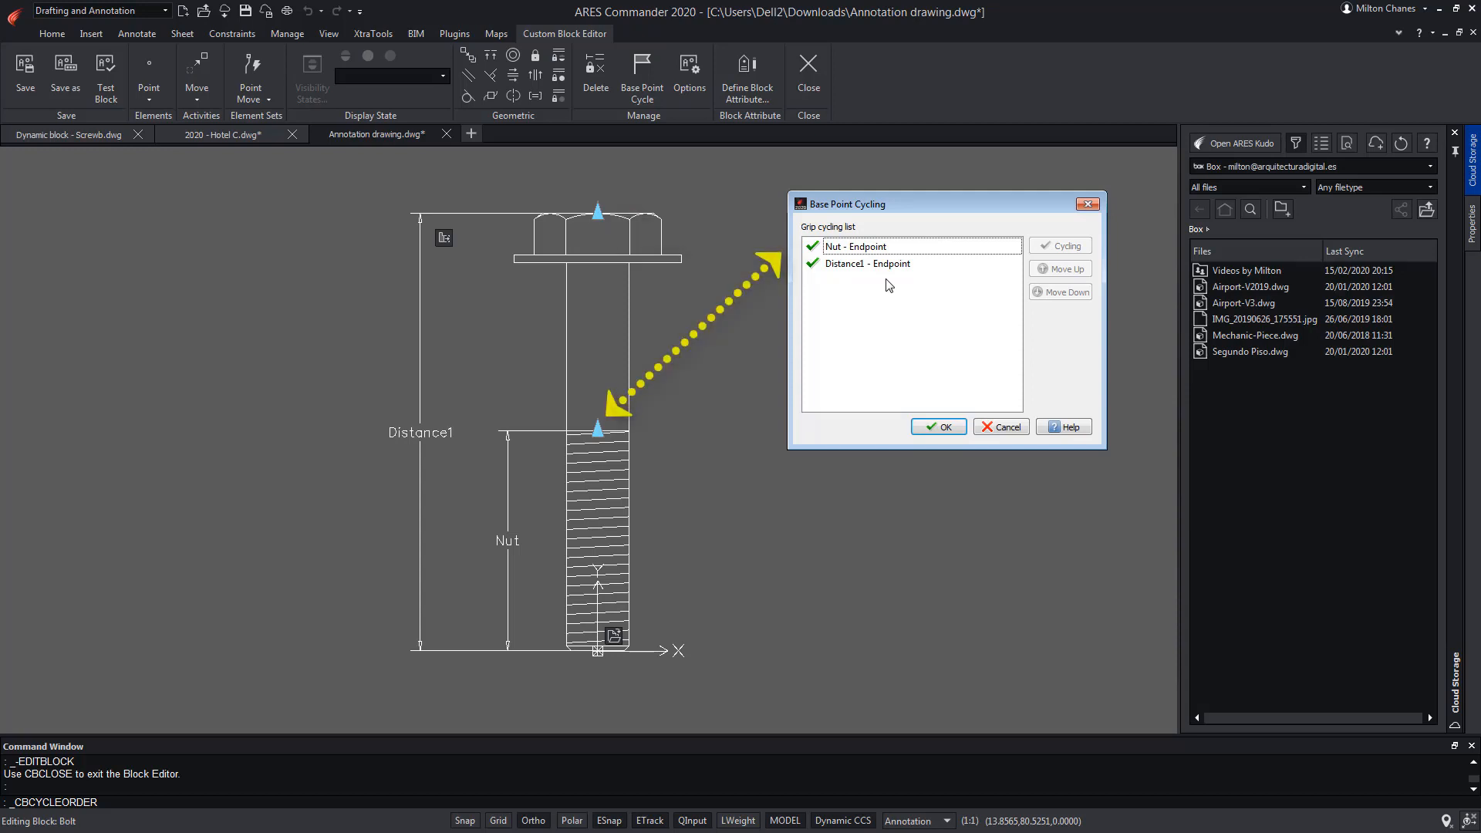
mouse_move(892, 312)
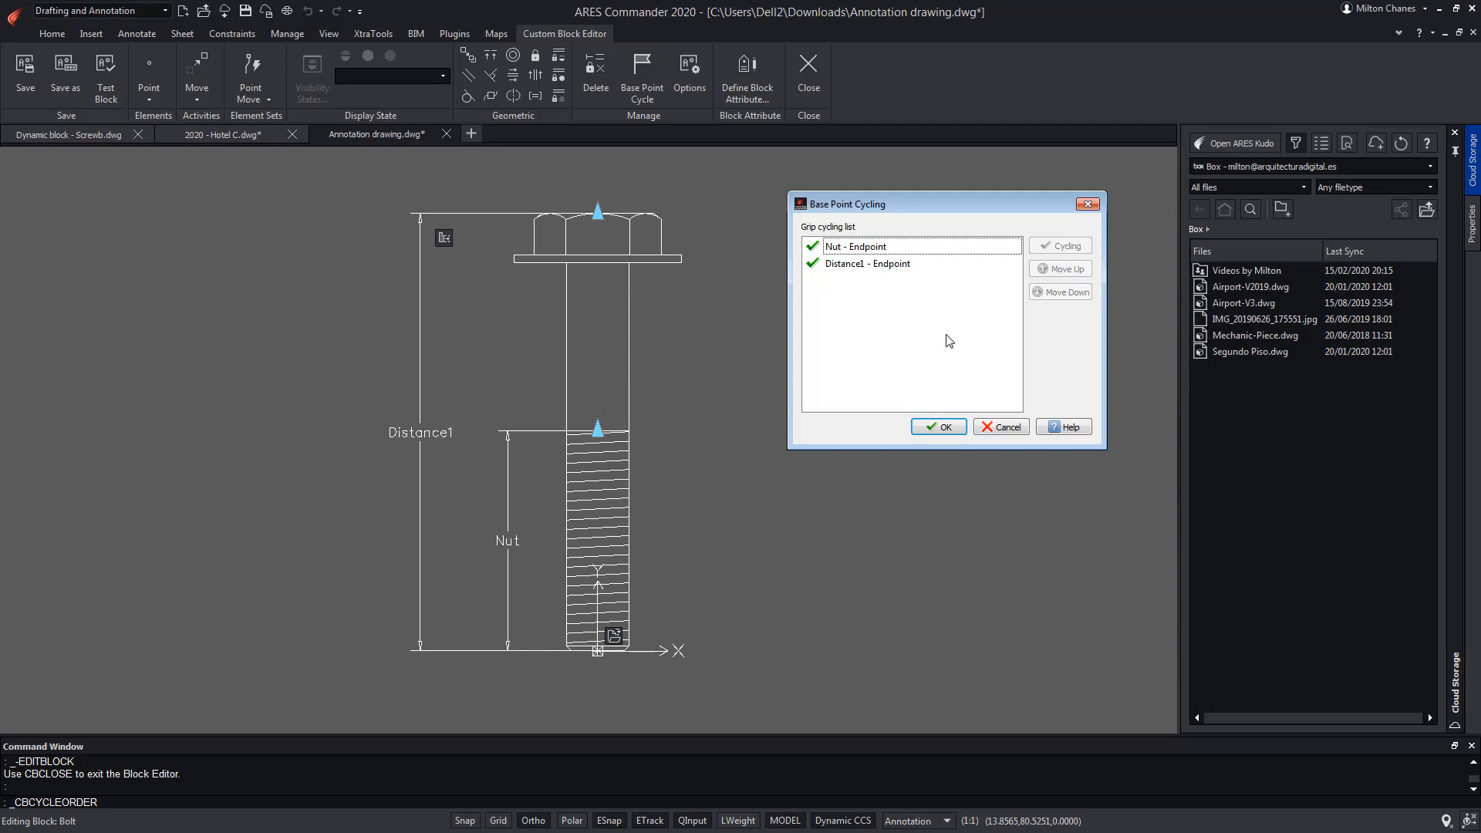
mouse_move(874, 247)
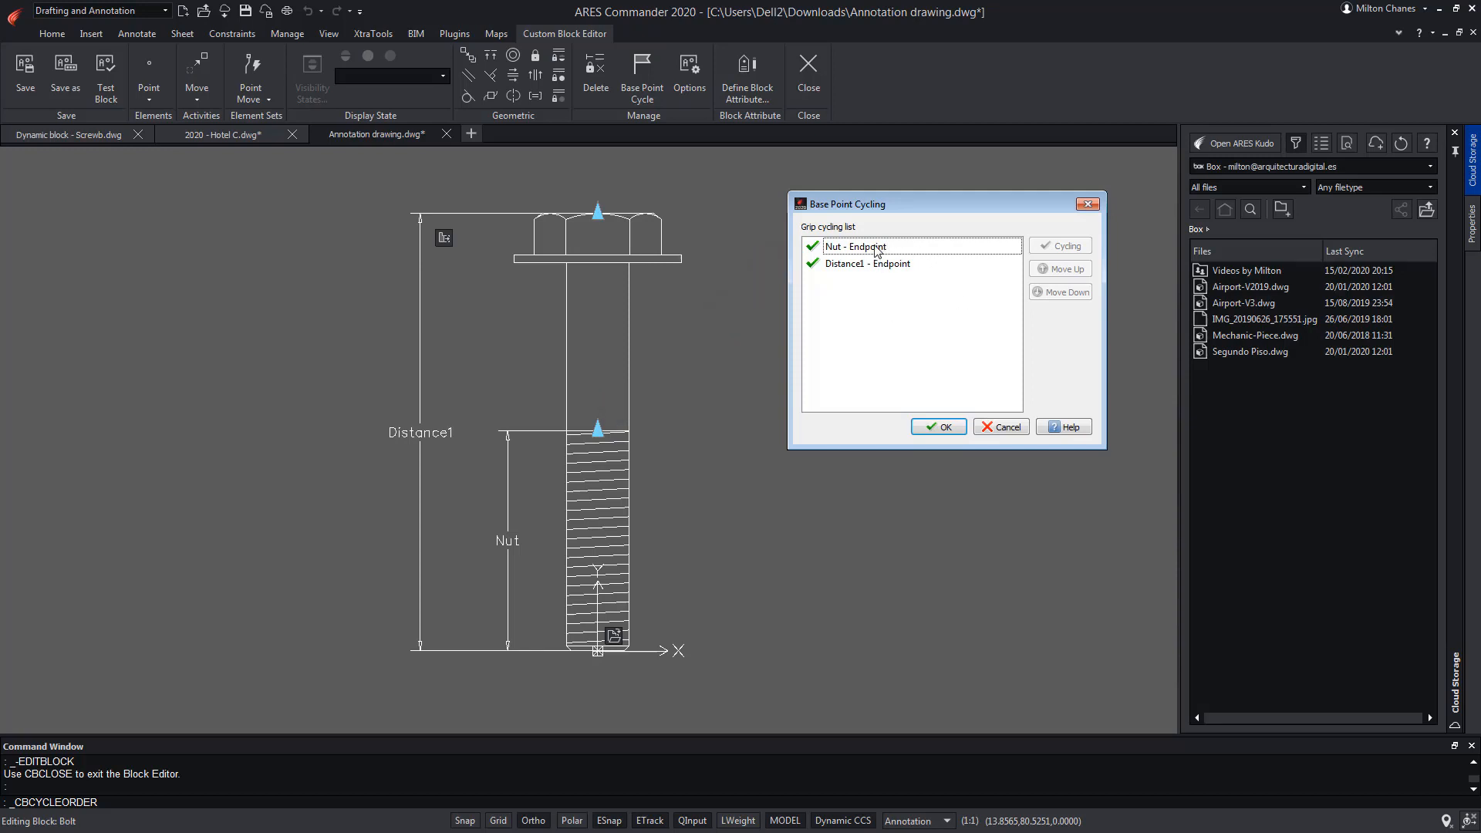
click(855, 245)
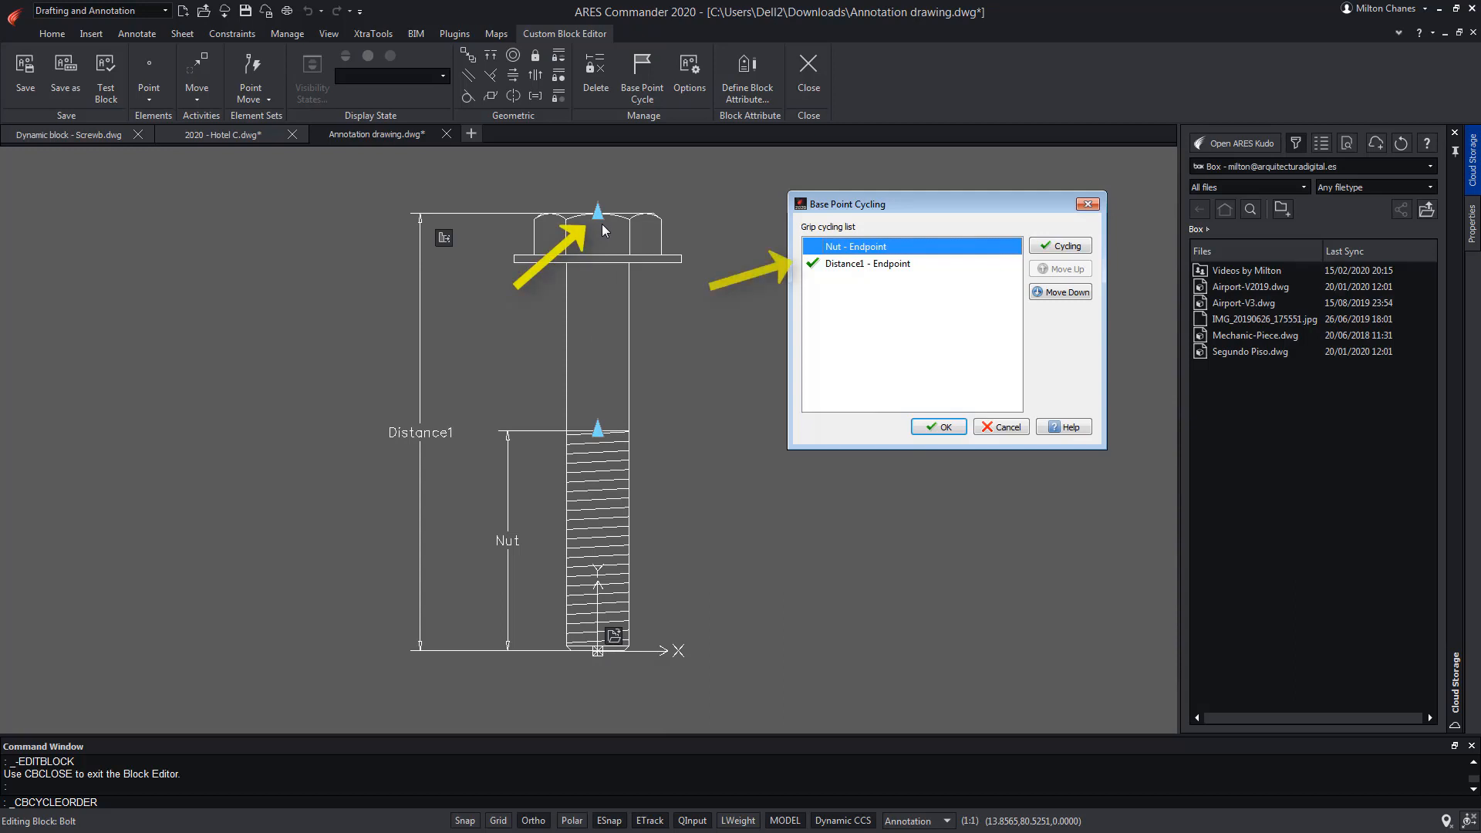
click(937, 425)
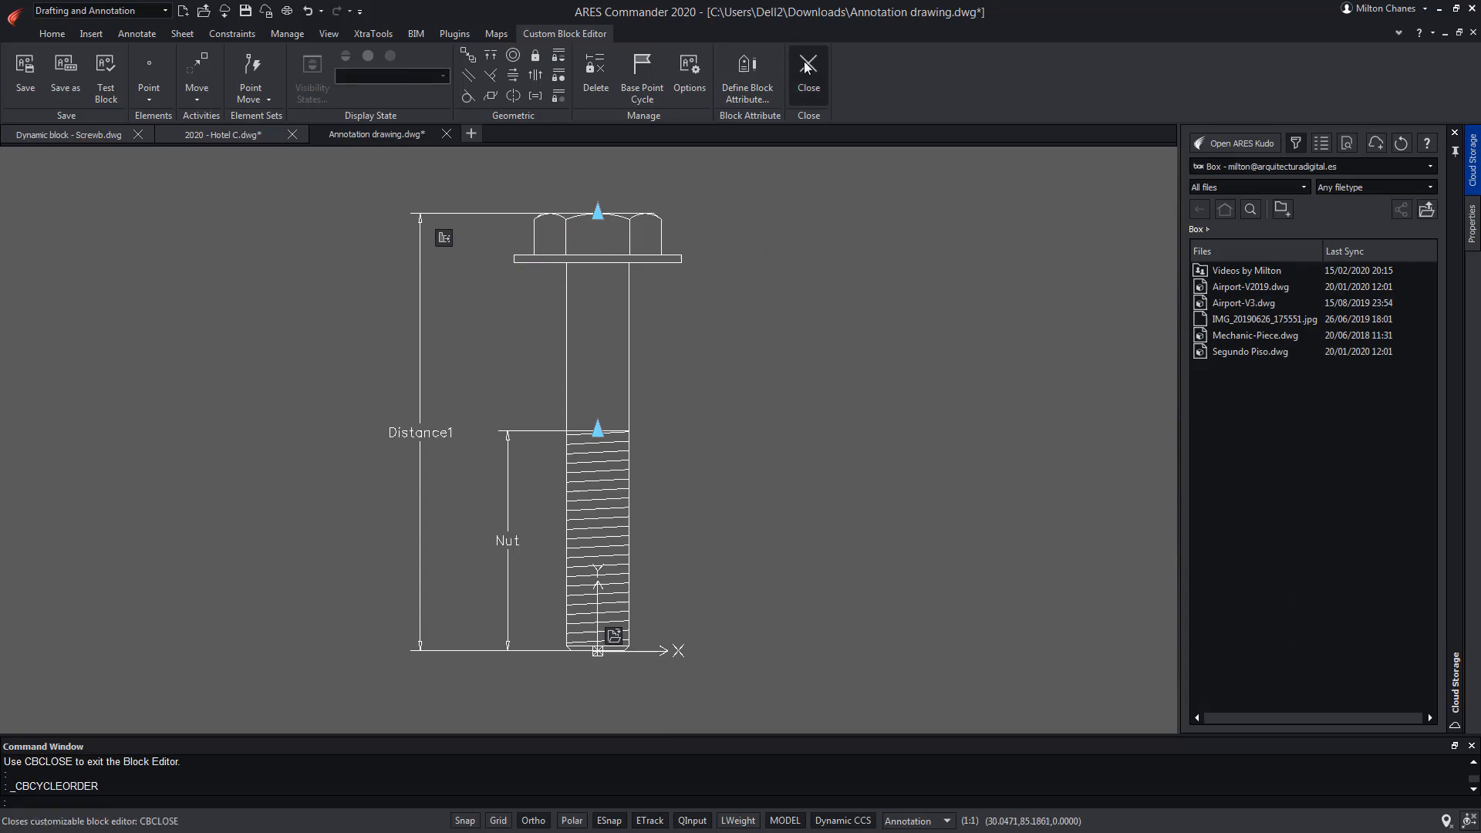
click(807, 74)
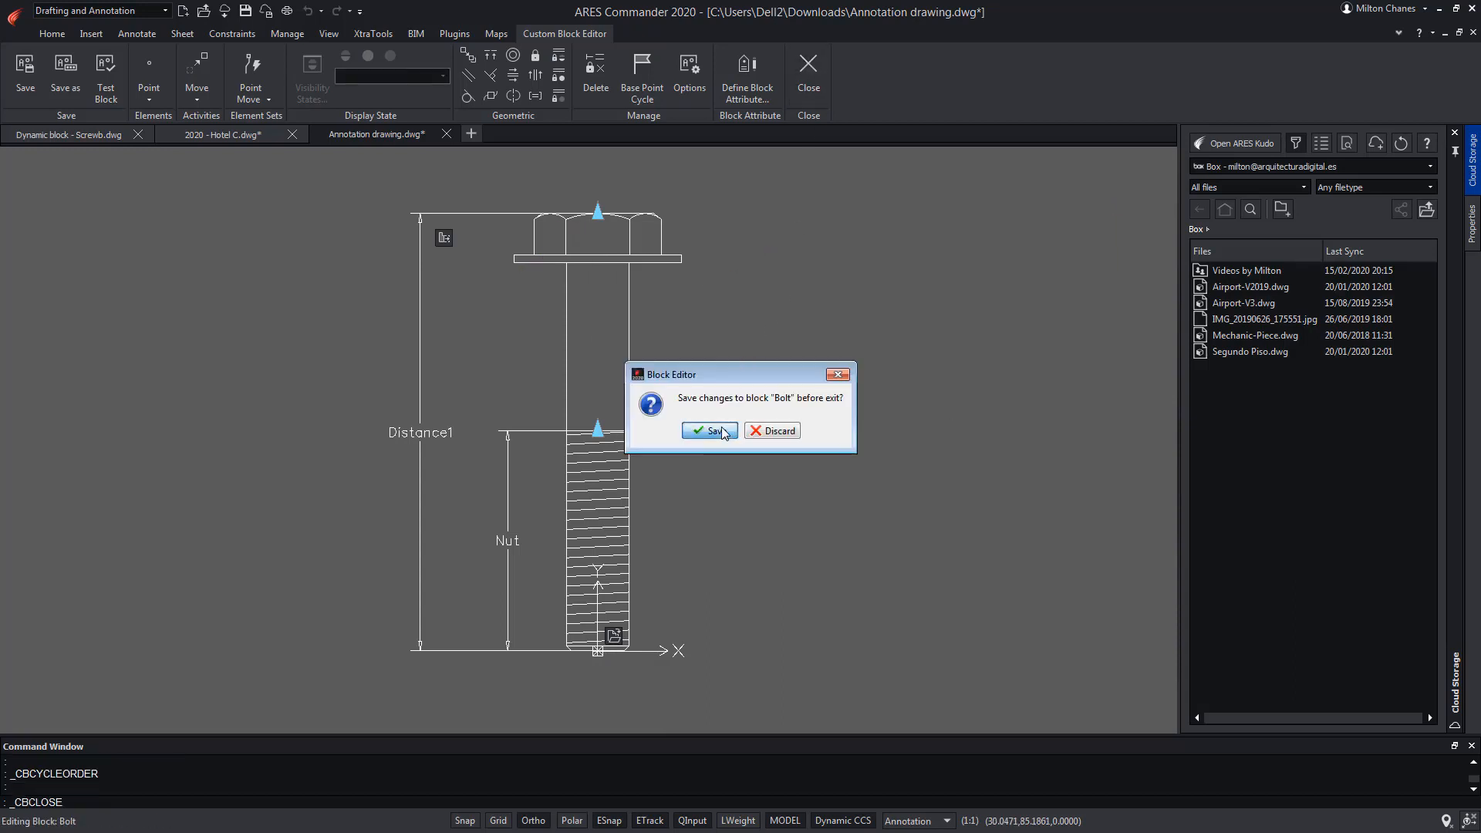
click(707, 430)
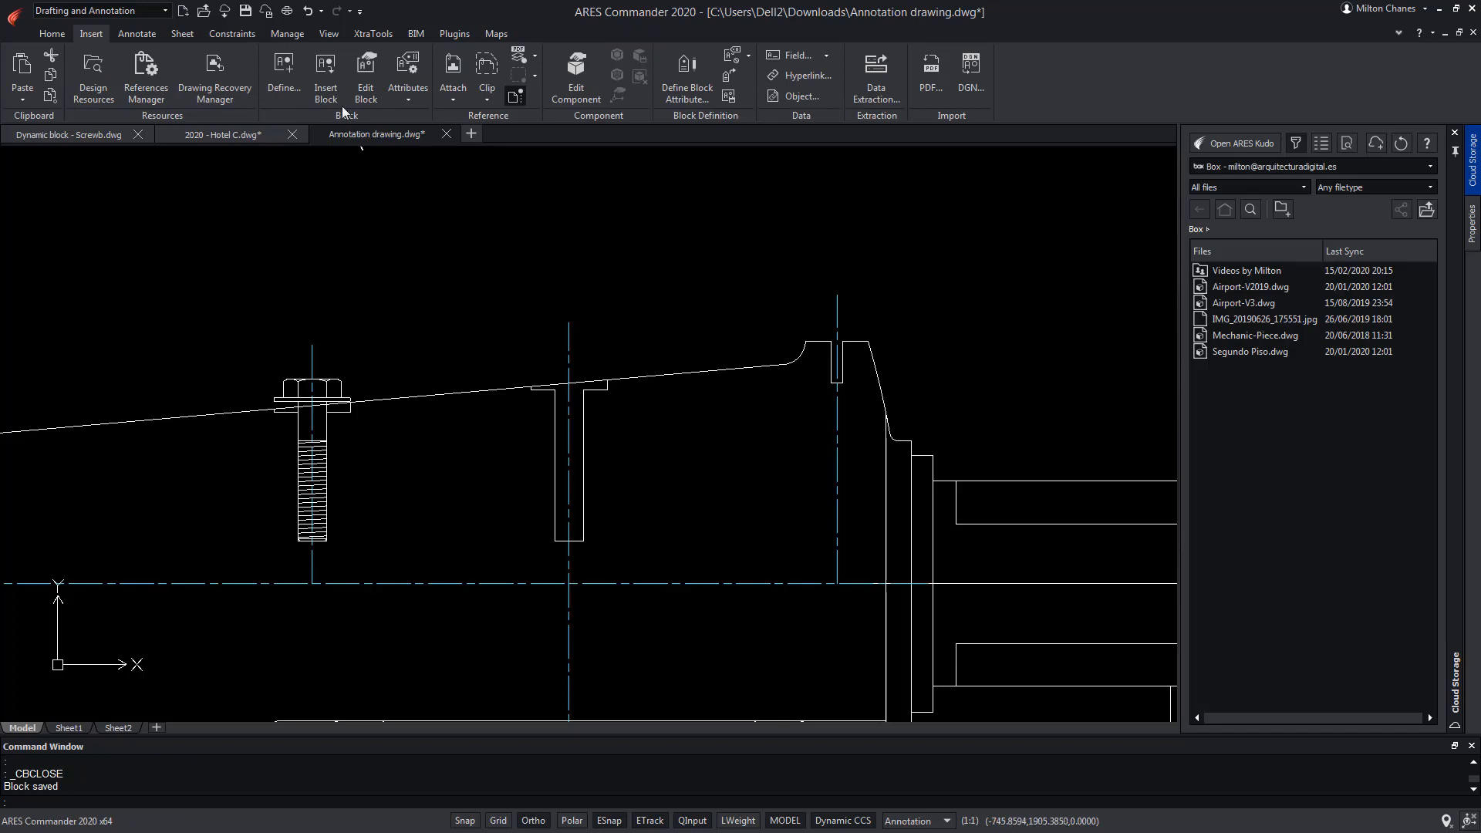
Step: Start and cancel a Bolt insertion, then reopen the Bolt block in the block editor
click(325, 75)
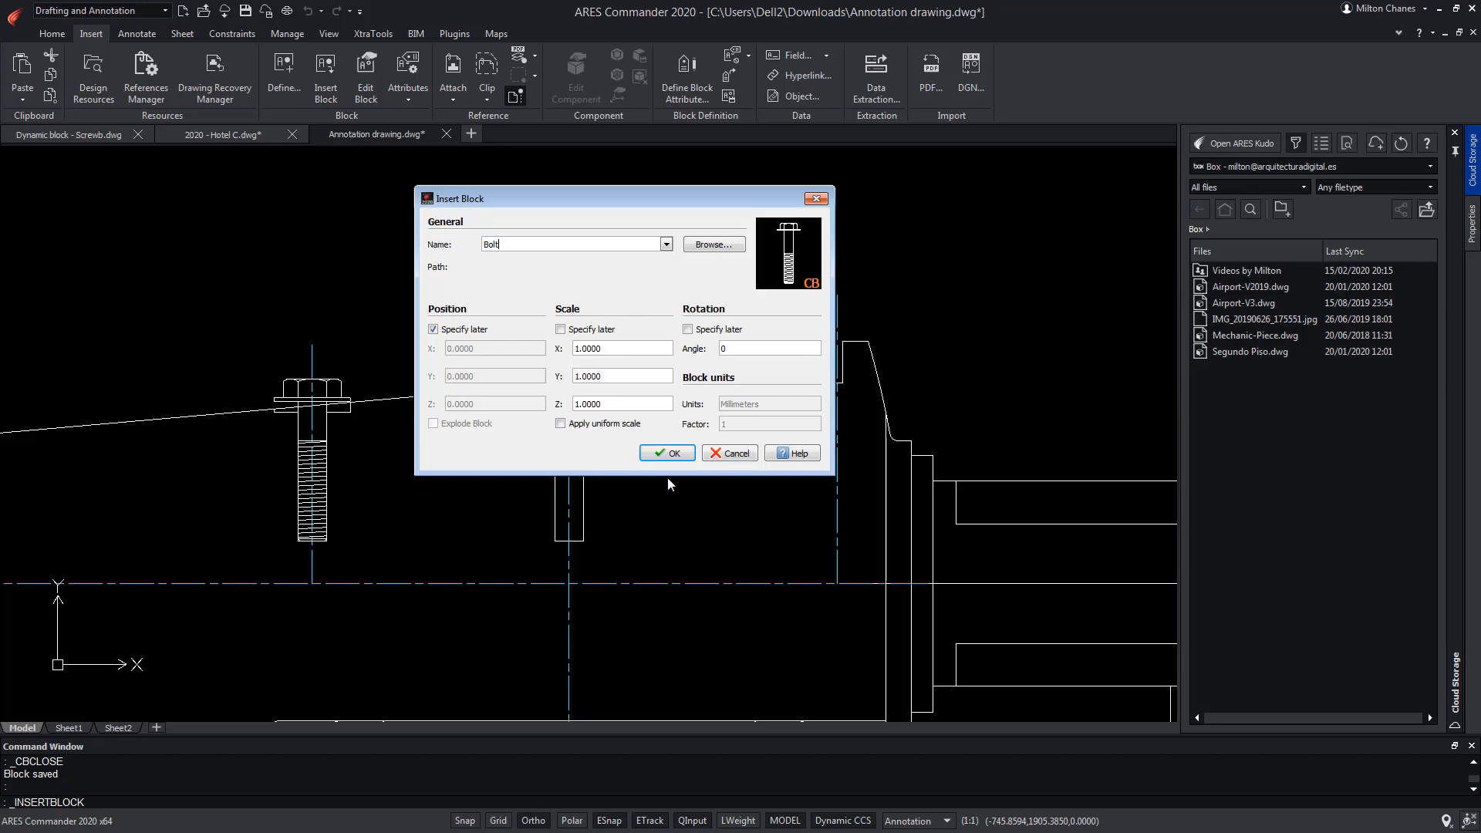
click(667, 453)
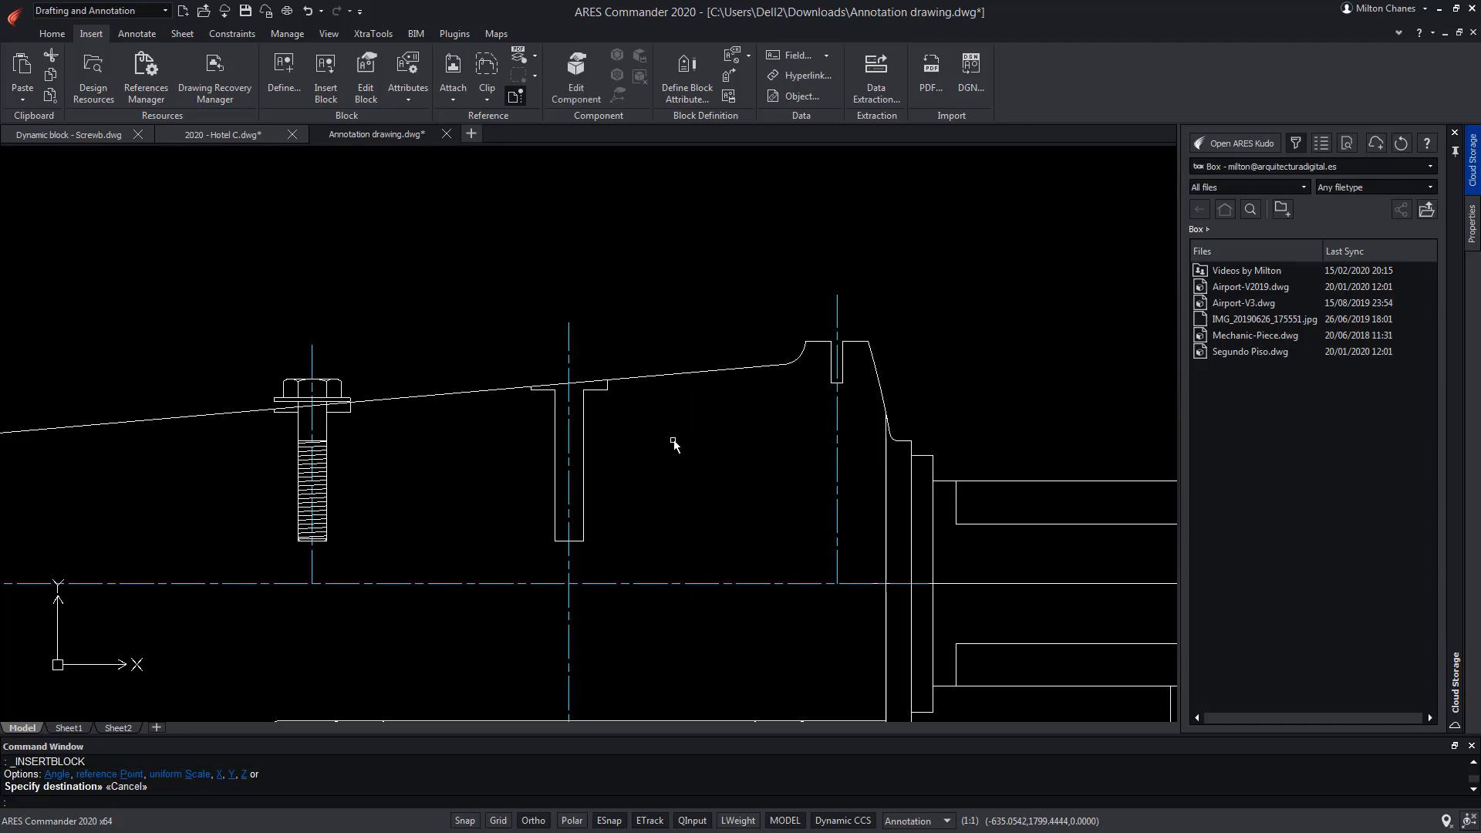
click(321, 385)
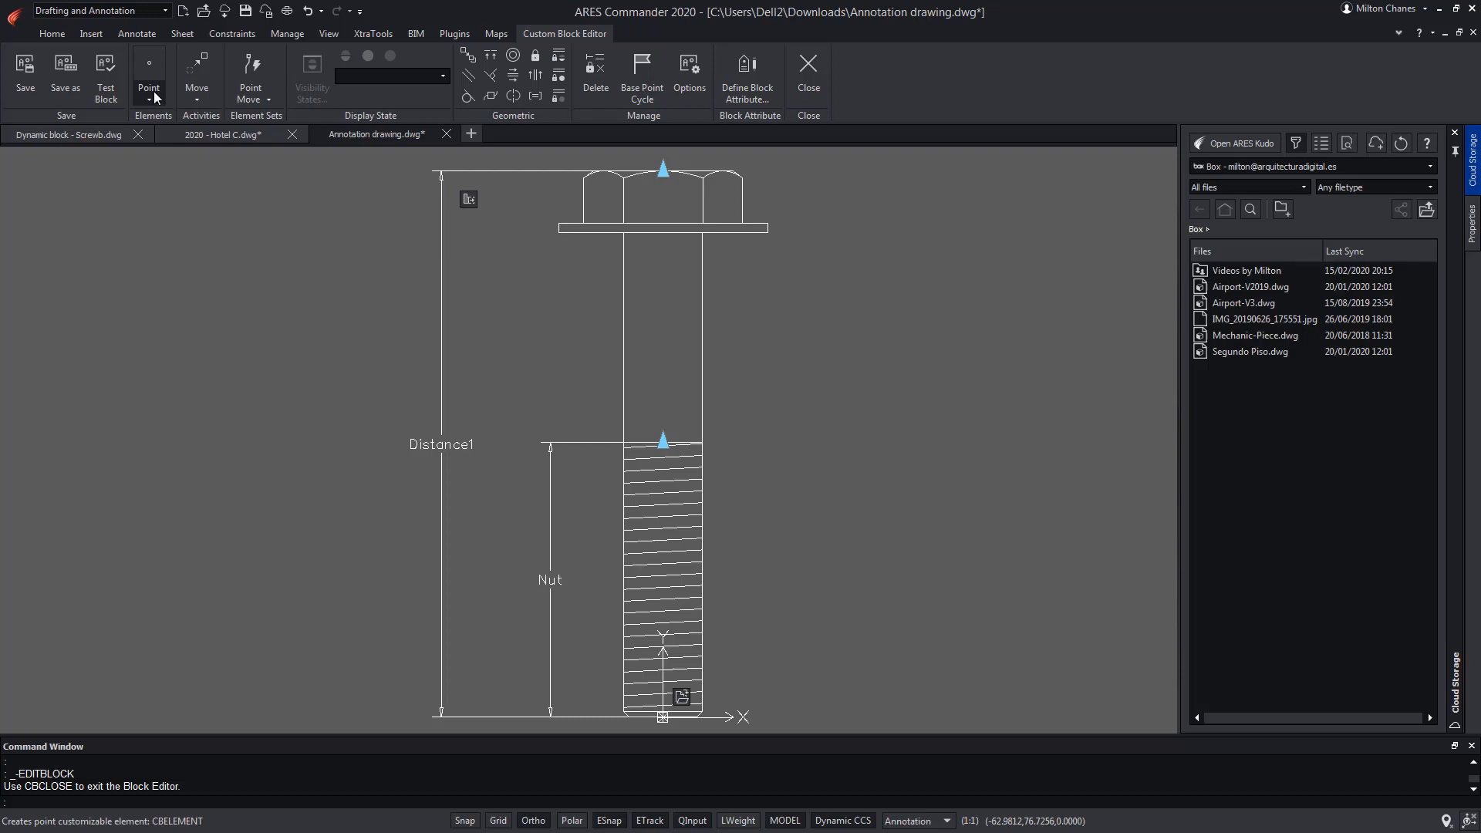
Step: Add a Position1 point under the bolt head and attach a Move action to it
click(148, 69)
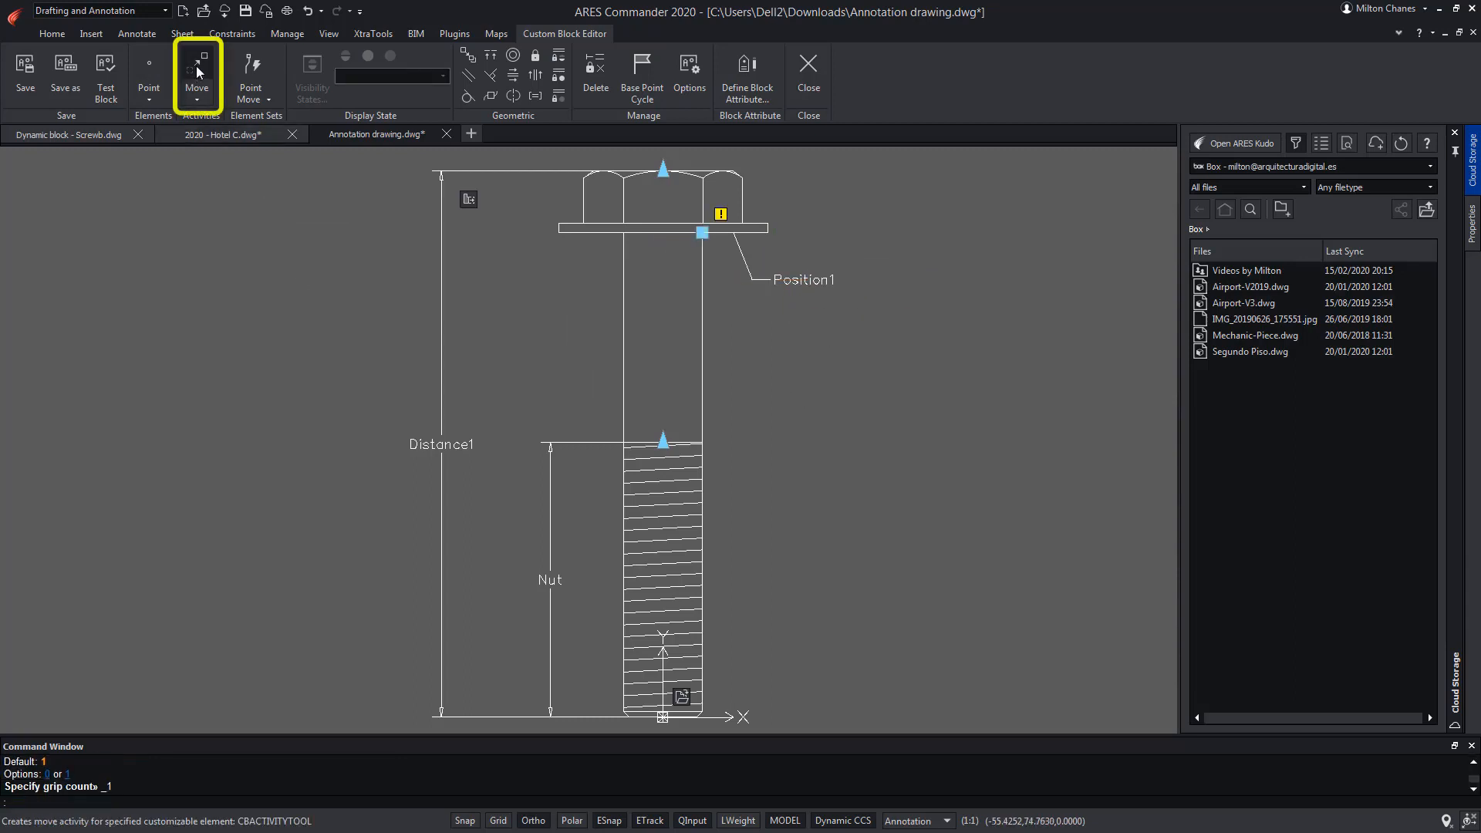
click(196, 76)
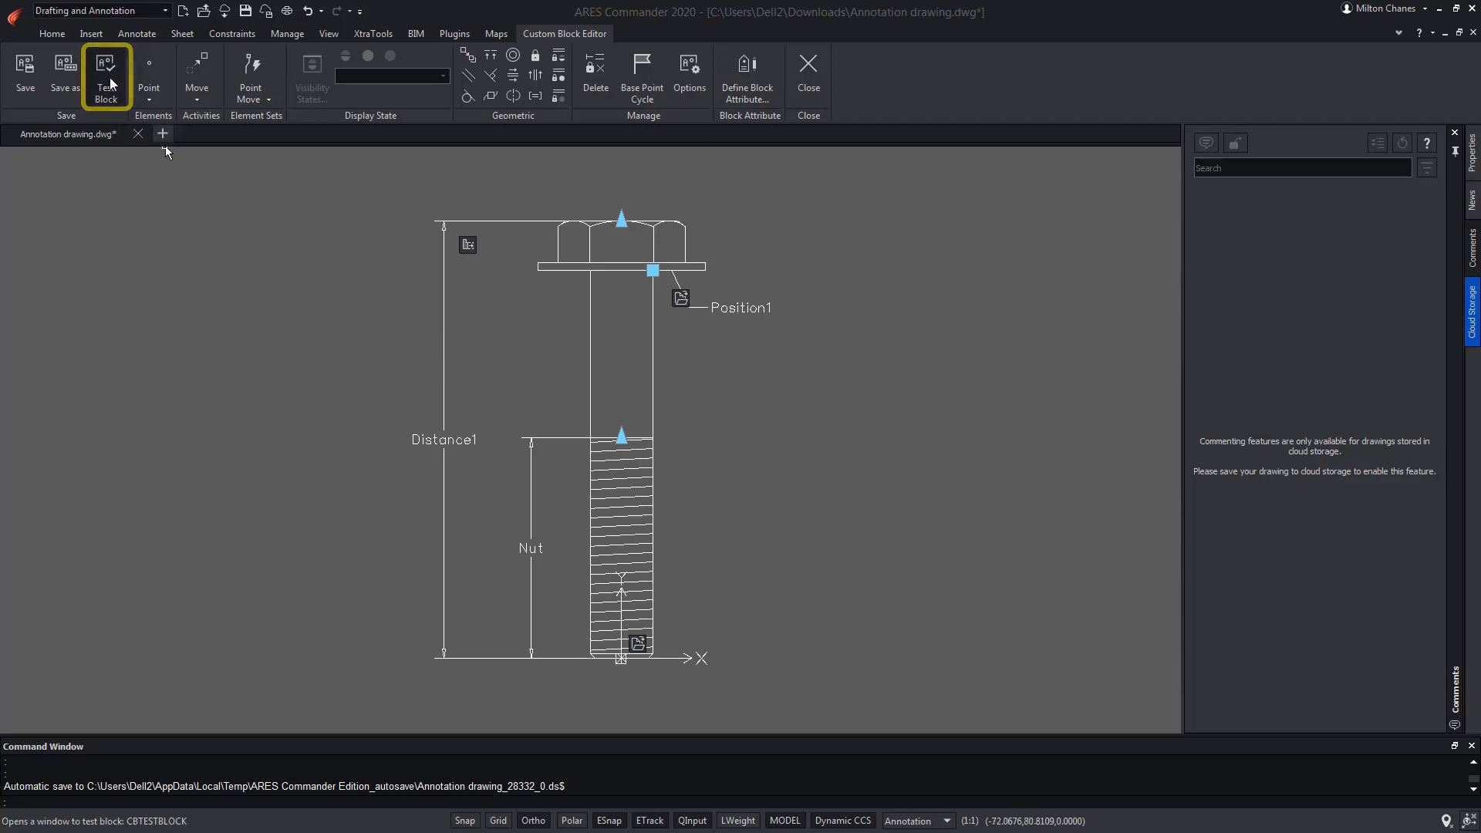
Step: Try the Bolt block in the Test Block Window, then close the test run
click(106, 75)
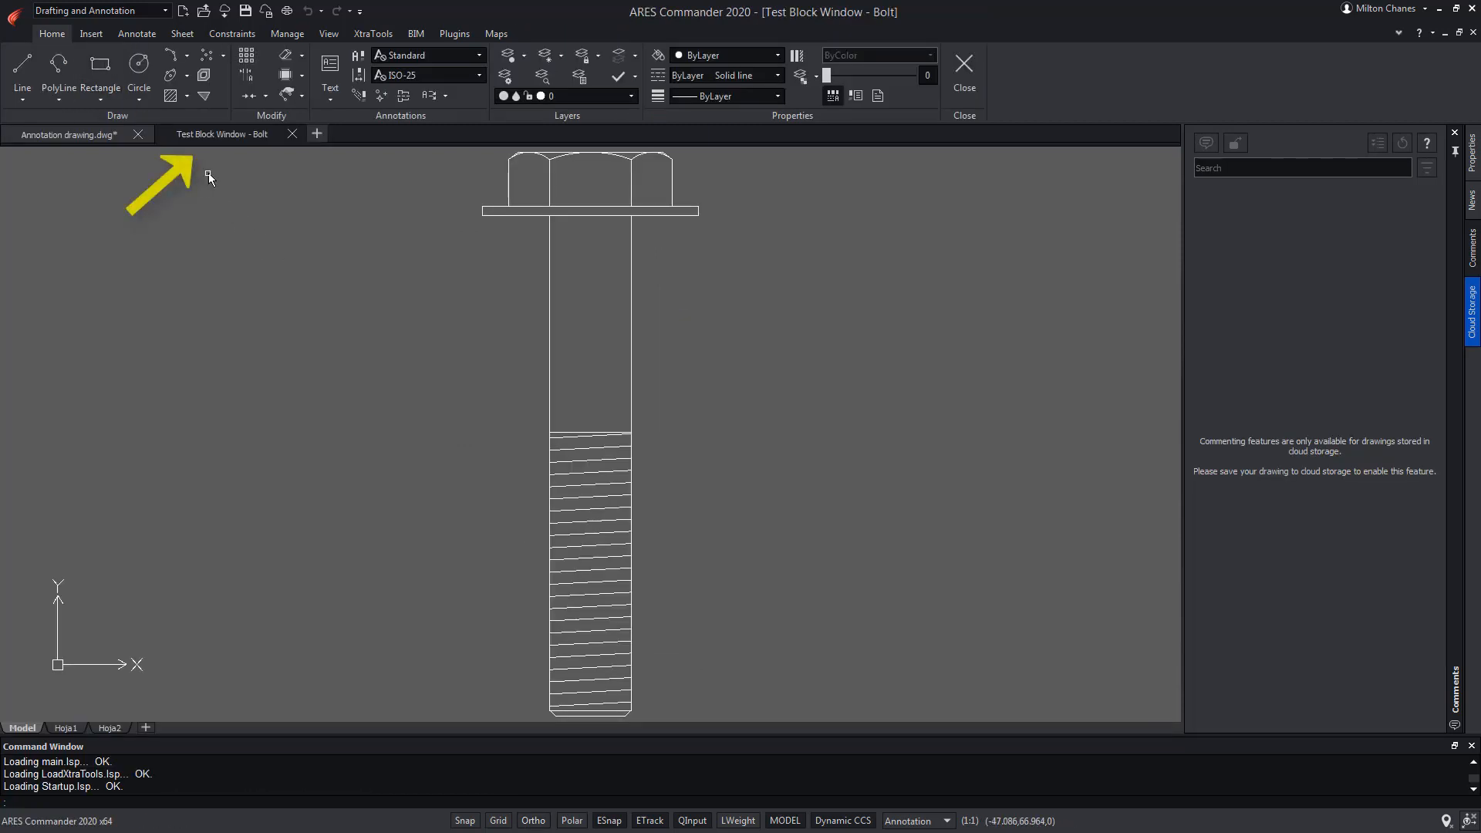
mouse_move(420, 389)
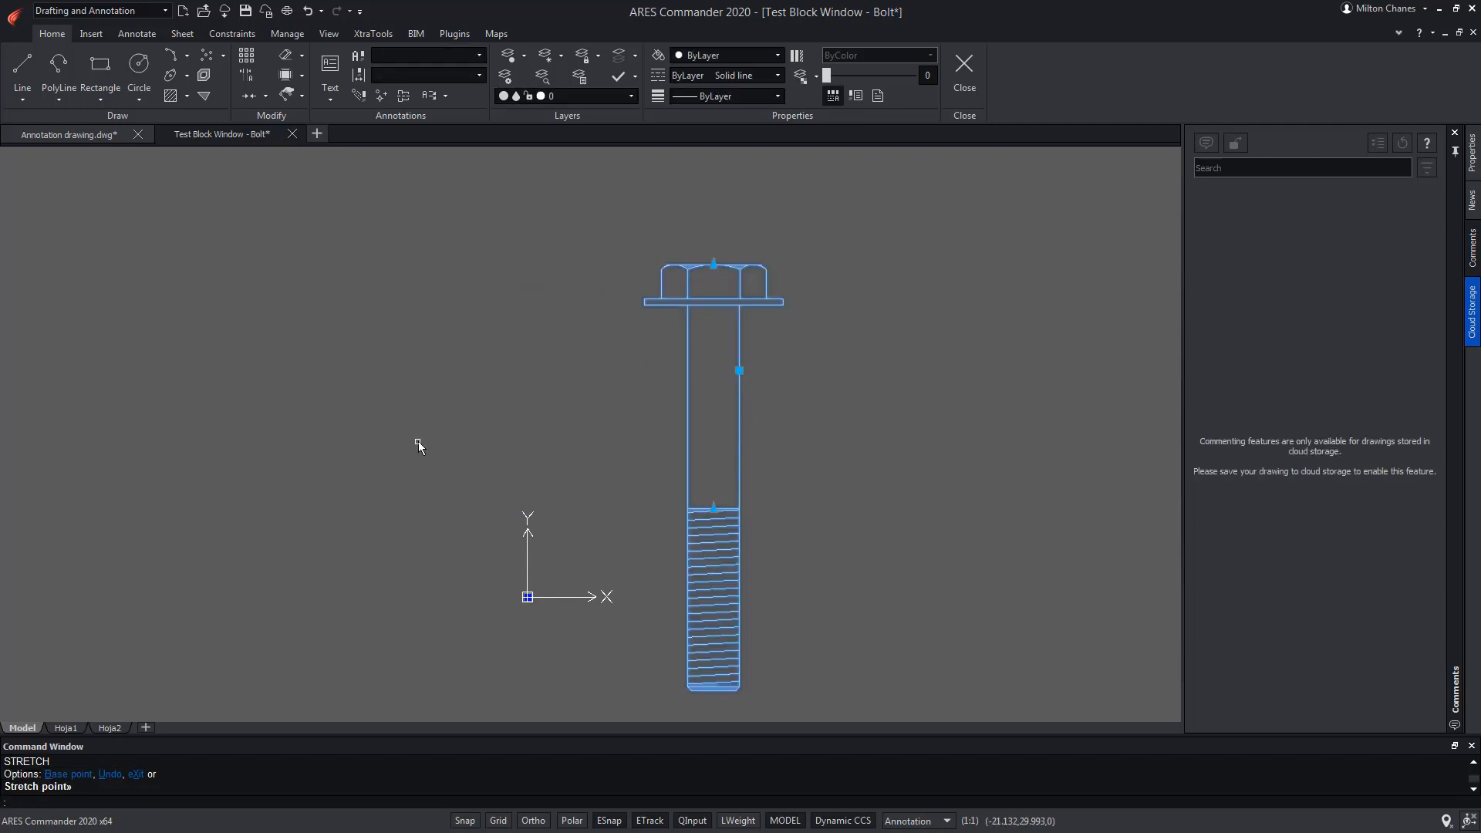
mouse_move(890, 179)
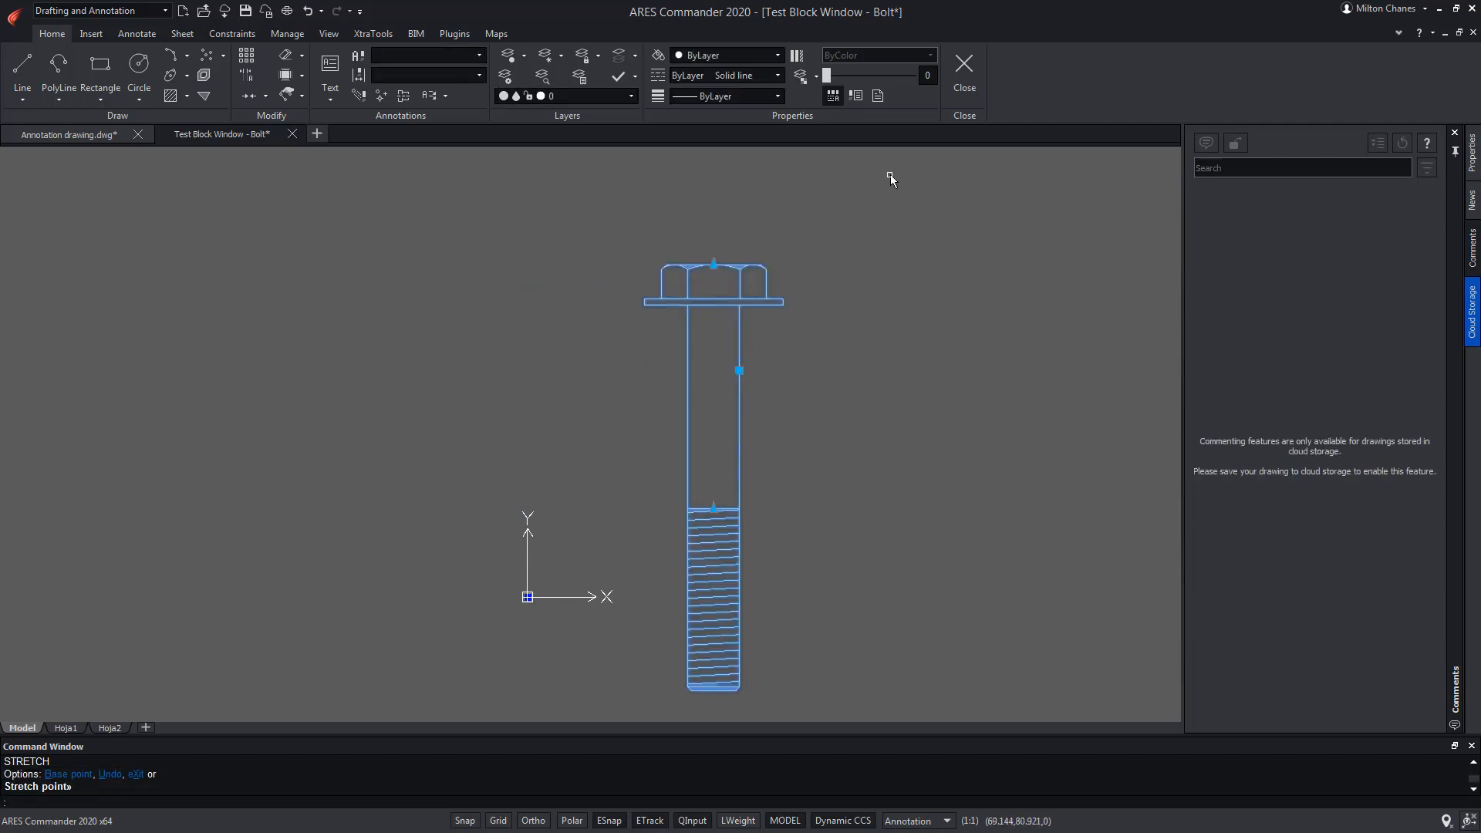
mouse_move(963, 70)
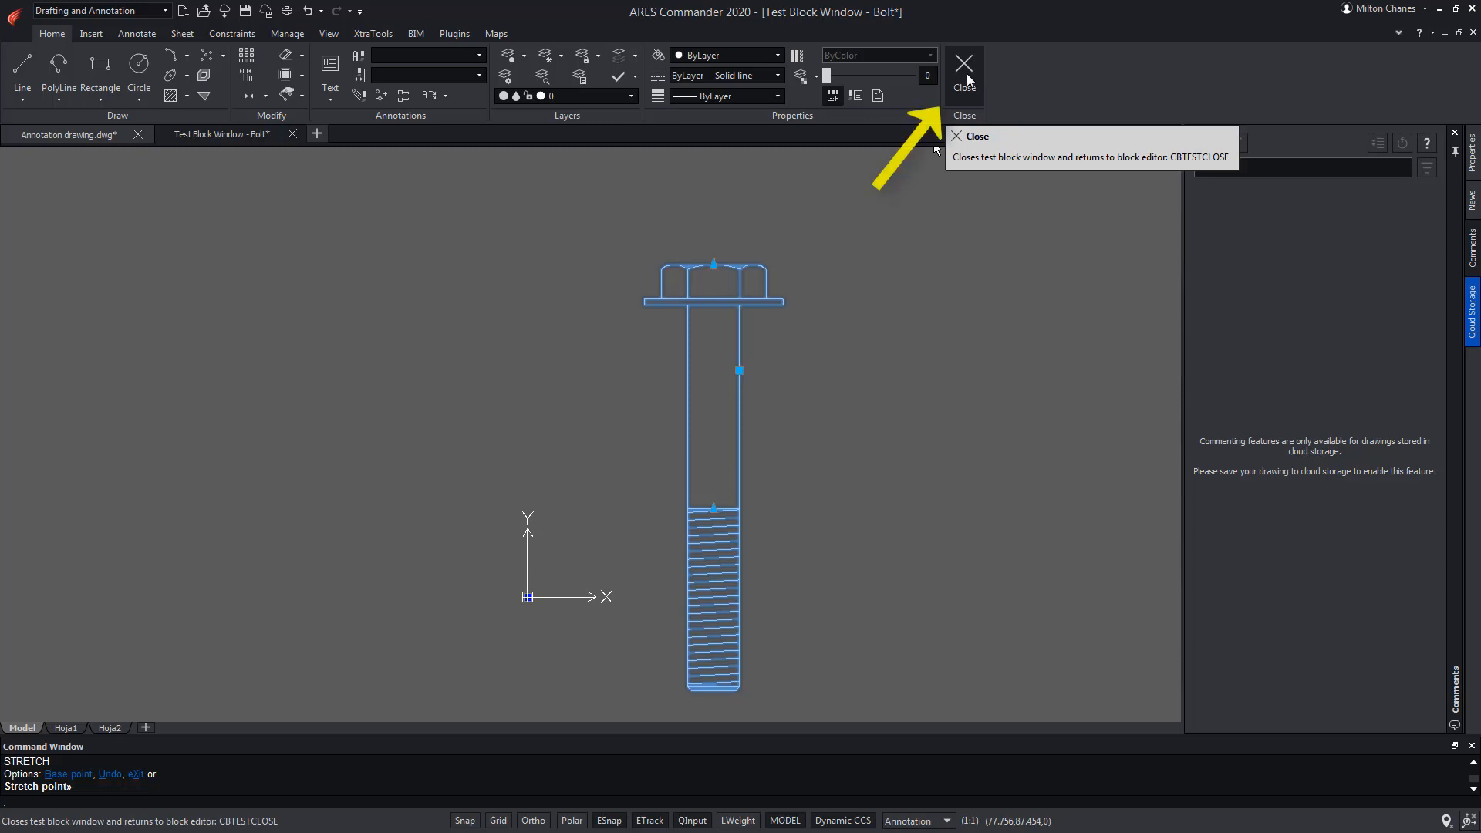
click(963, 71)
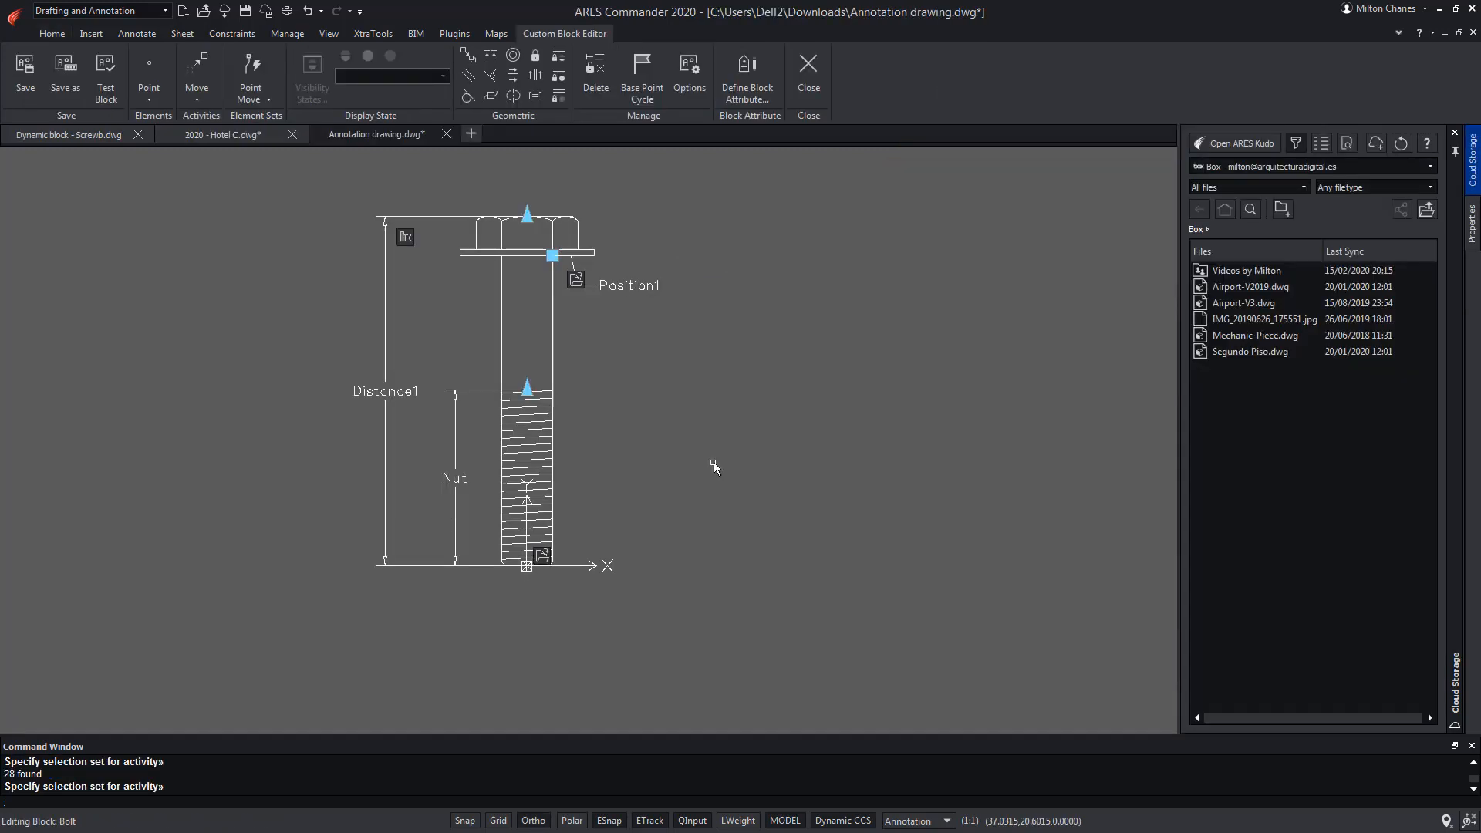
mouse_move(642, 74)
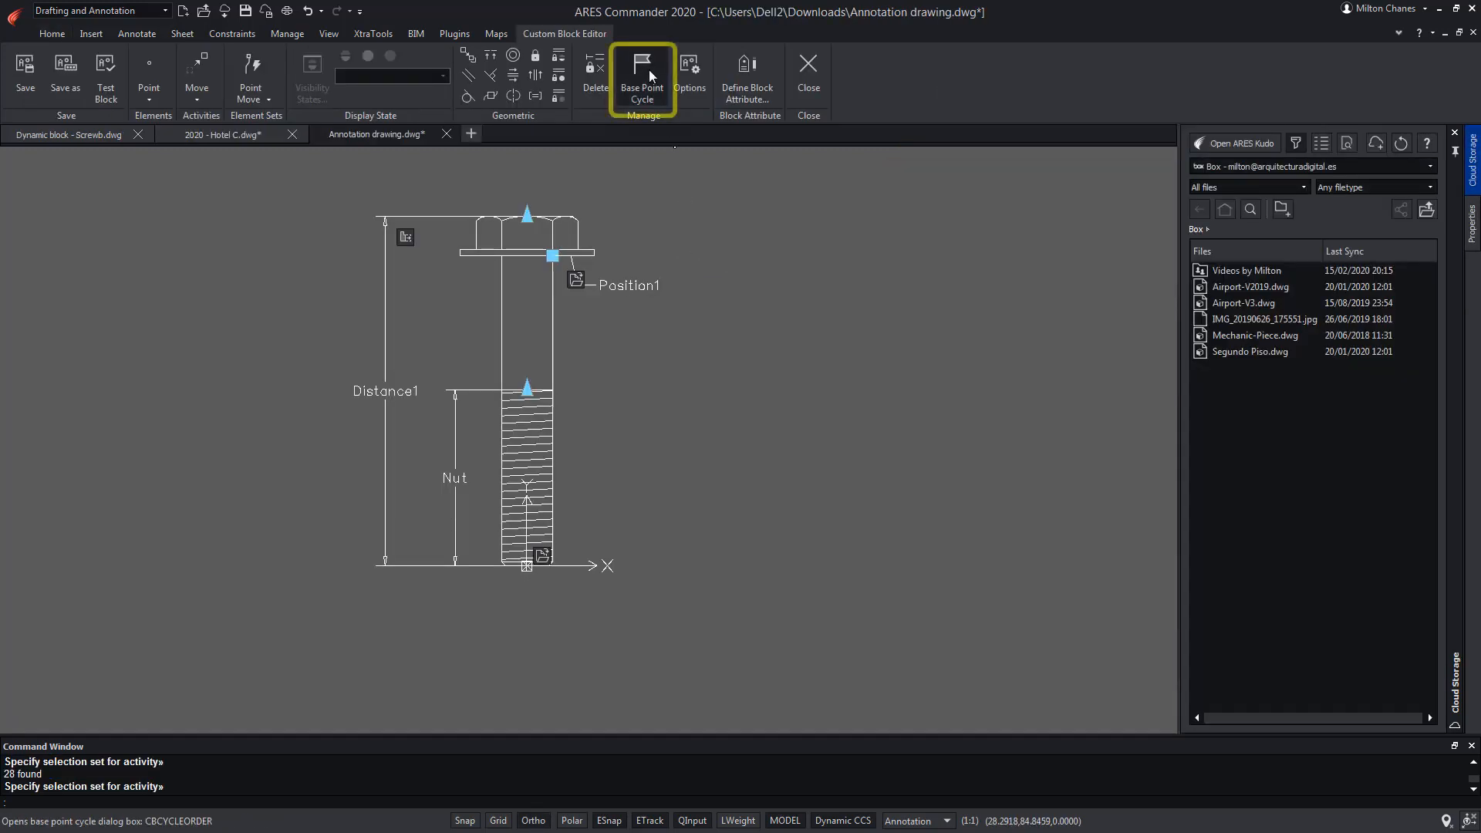
mouse_move(642, 77)
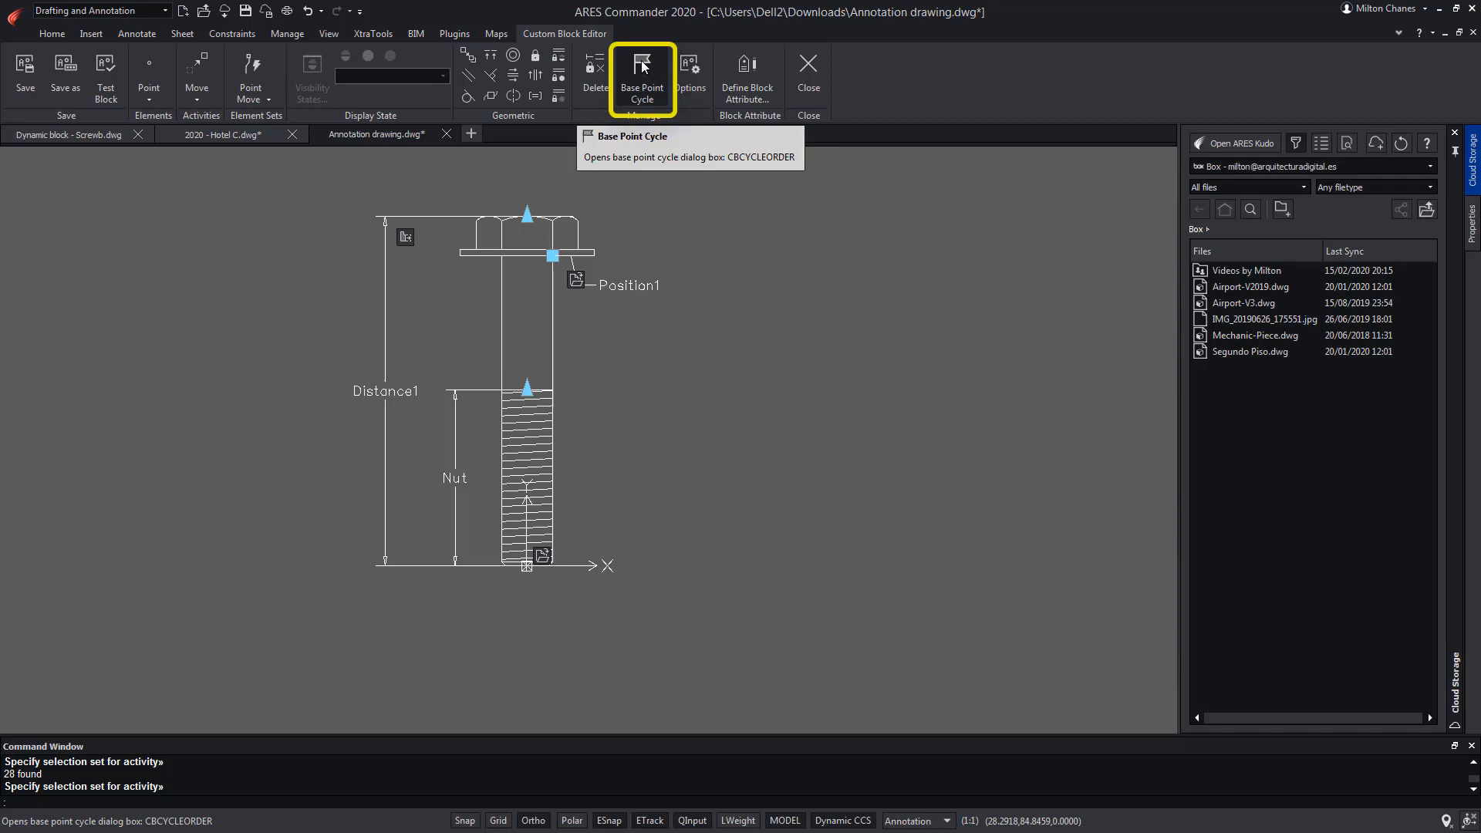
Step: Add Position1 to the Bolt block's base point cycling list and save the block
click(642, 77)
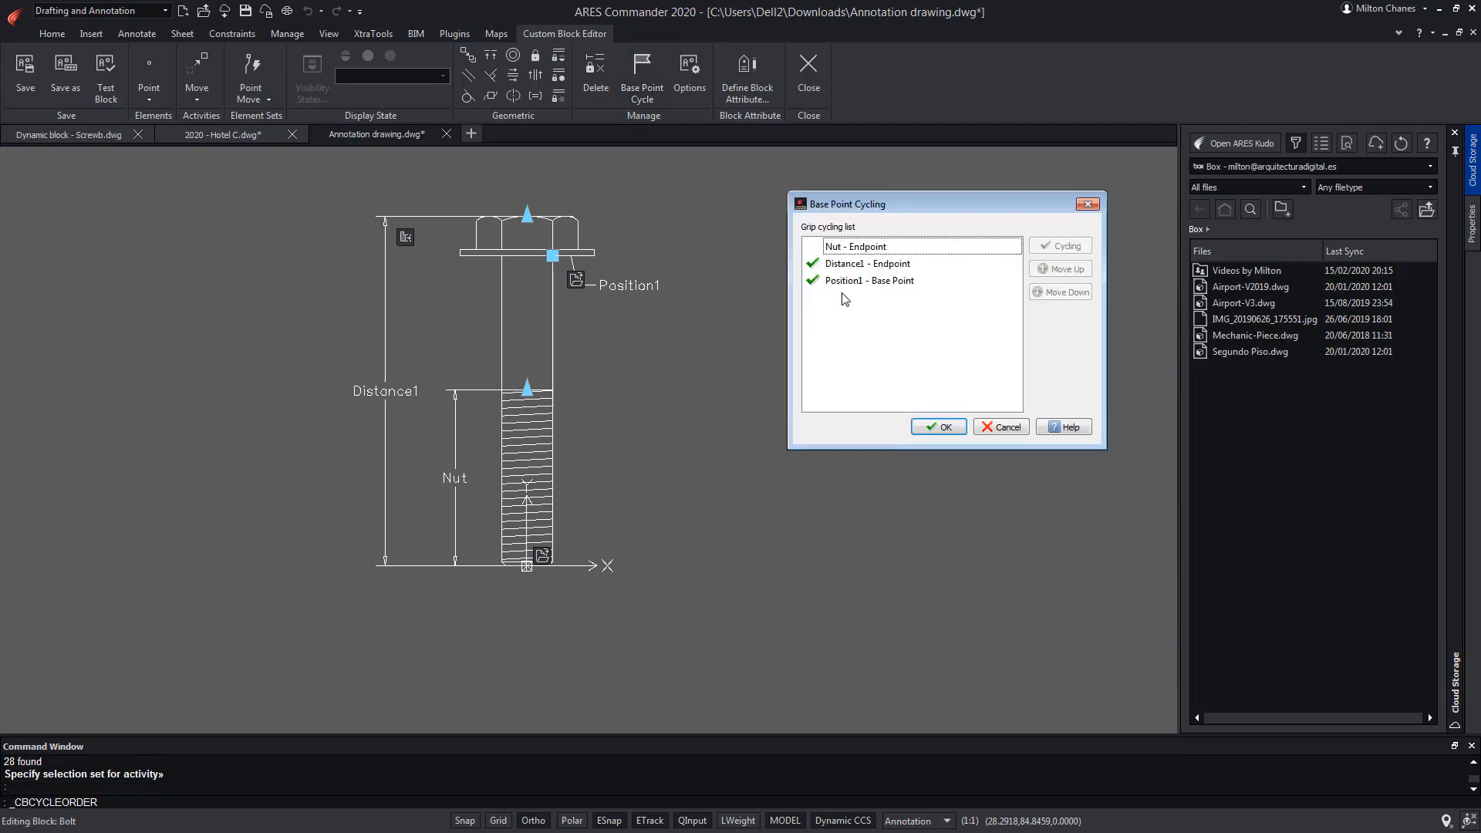
click(867, 280)
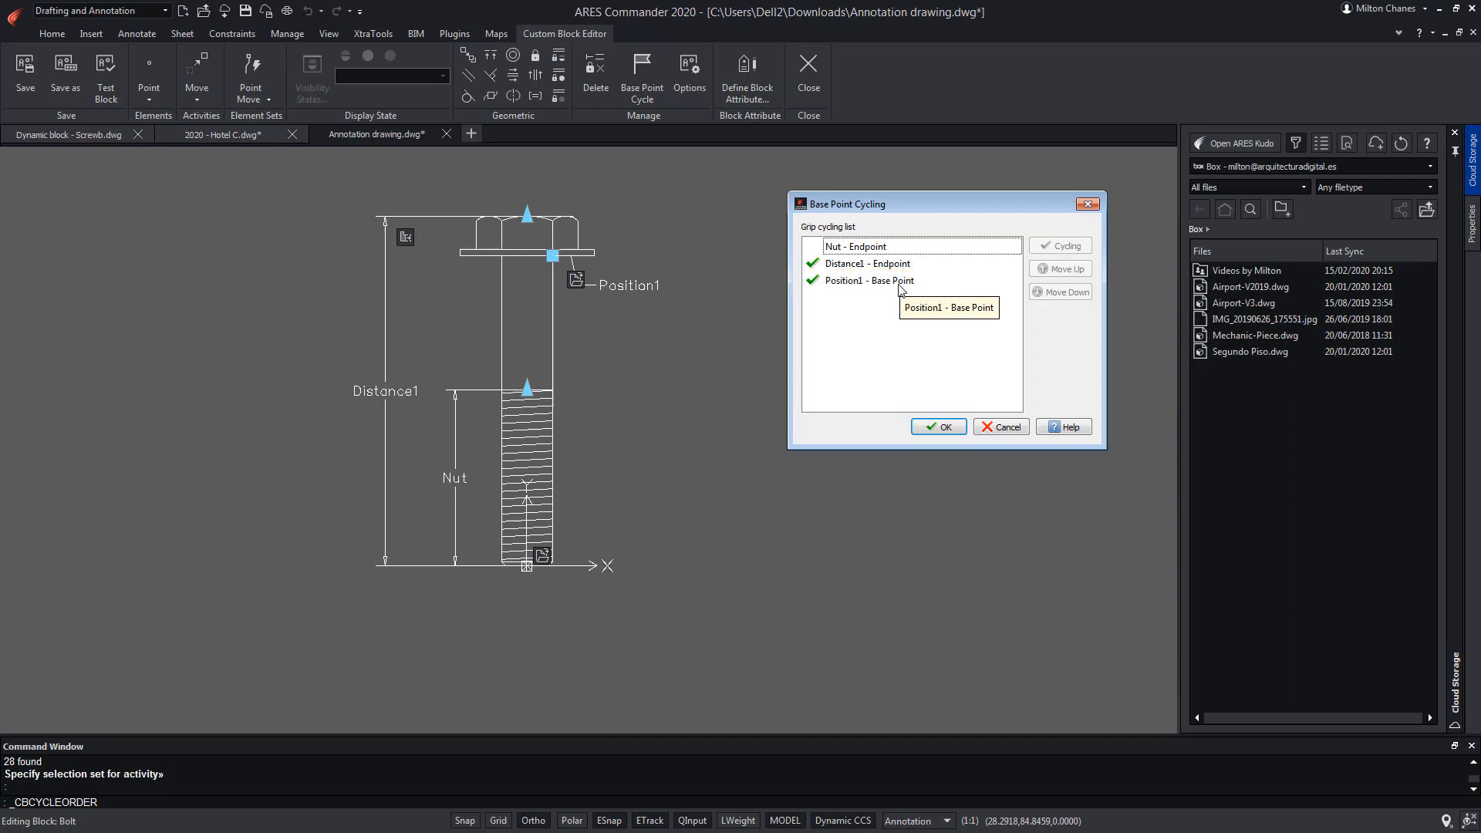
mouse_move(878, 289)
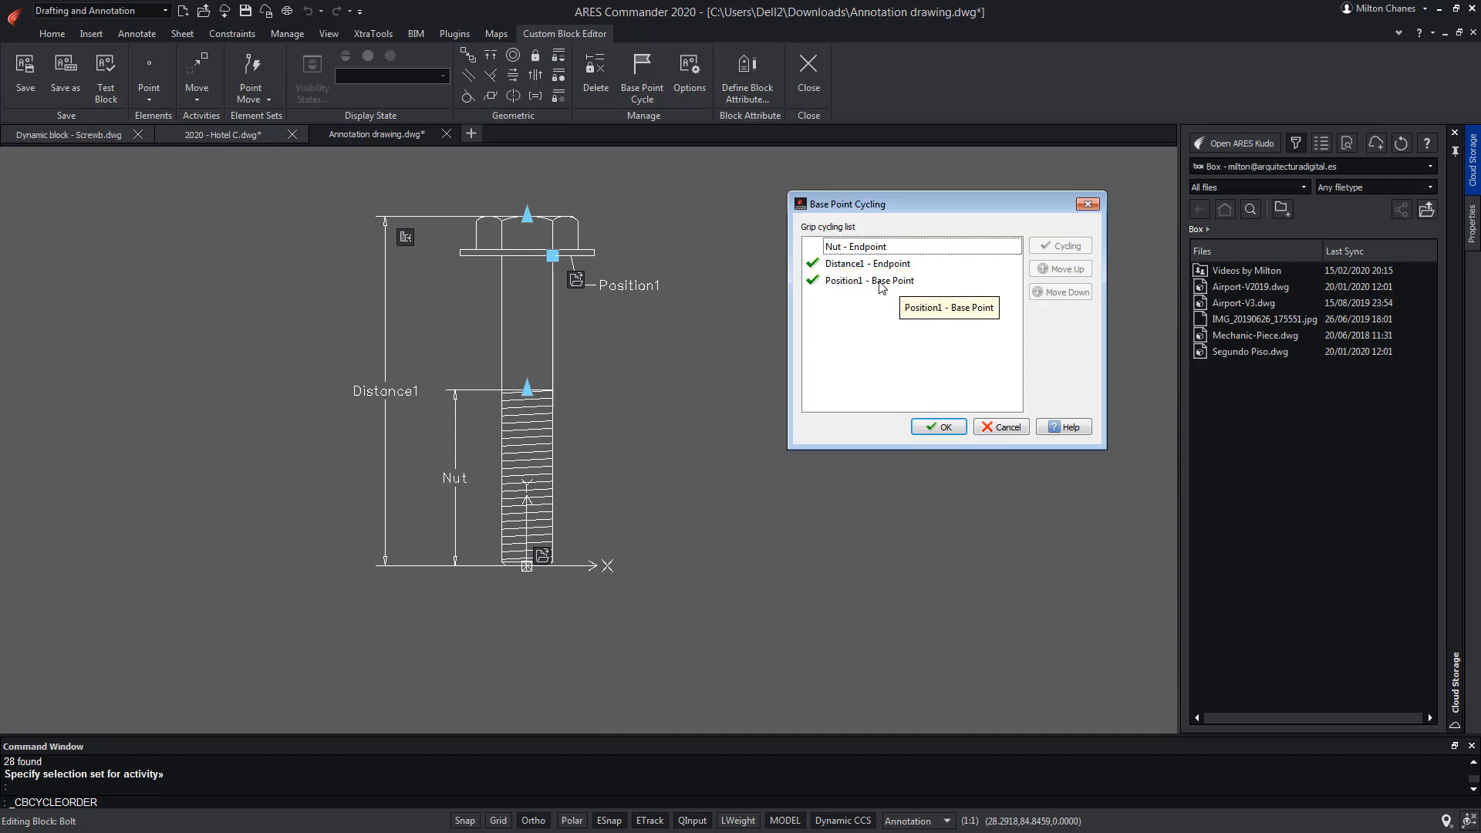
click(865, 280)
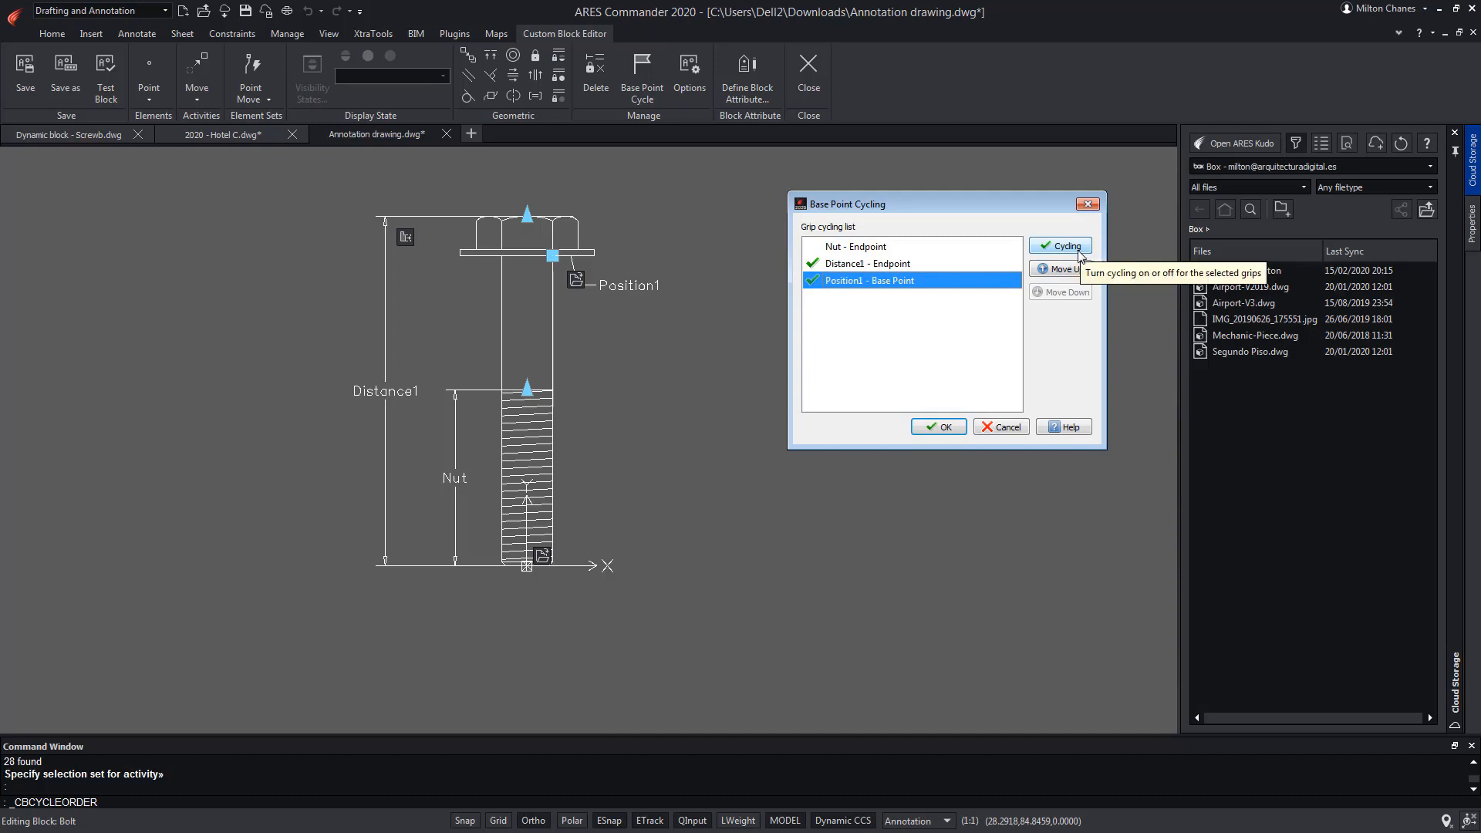
mouse_move(854, 293)
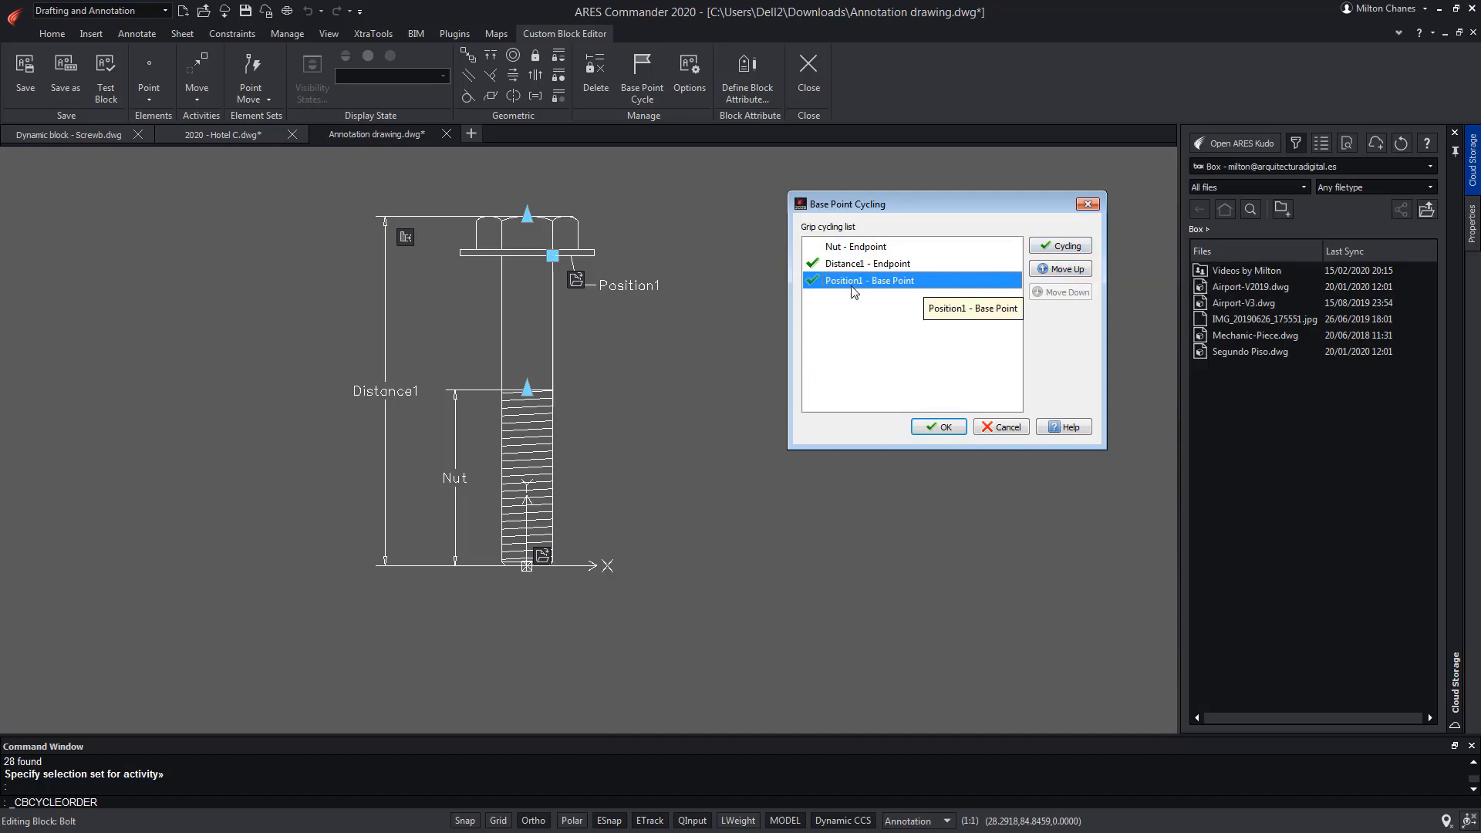
click(938, 426)
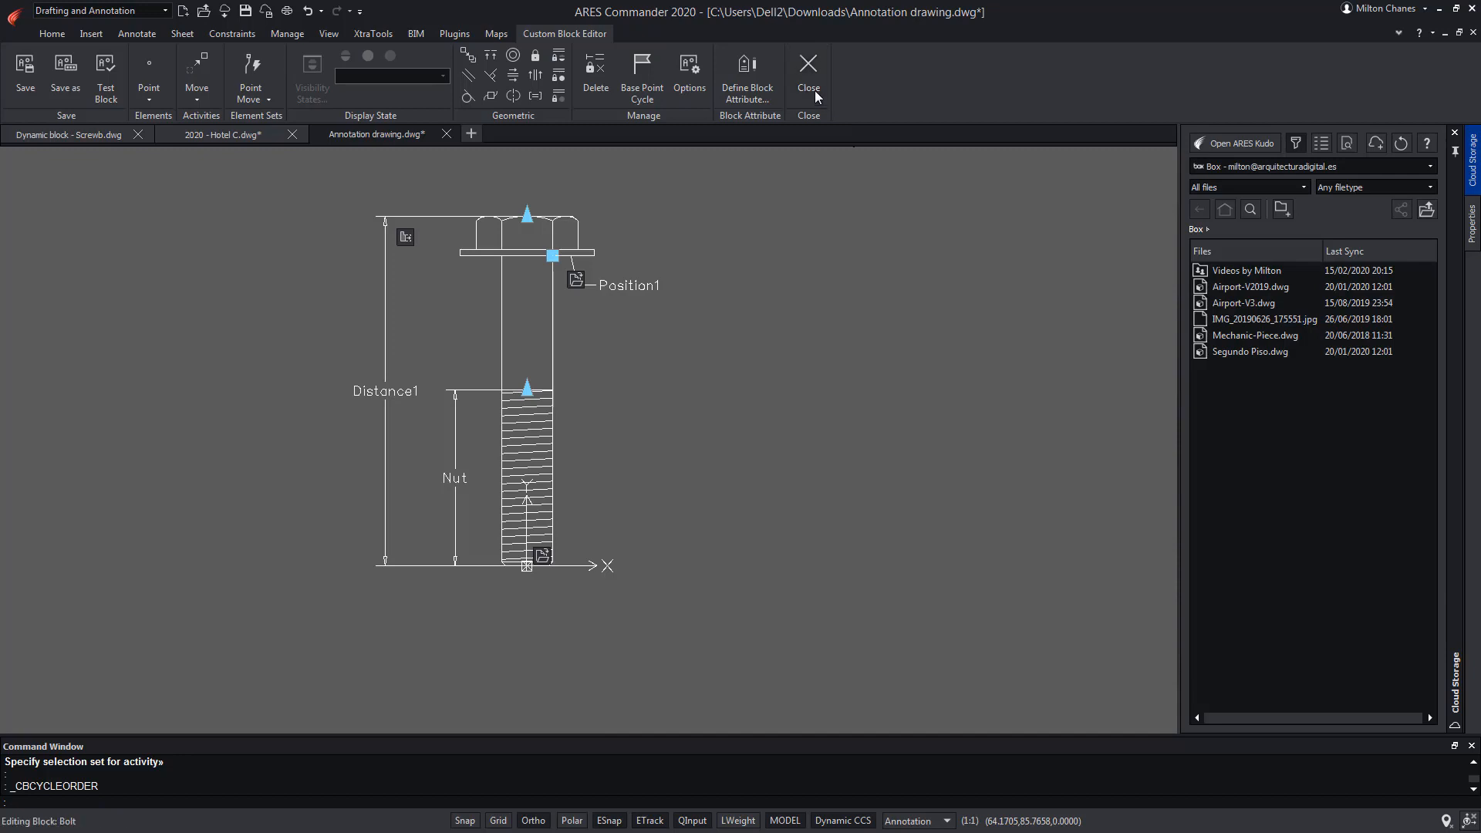
click(807, 75)
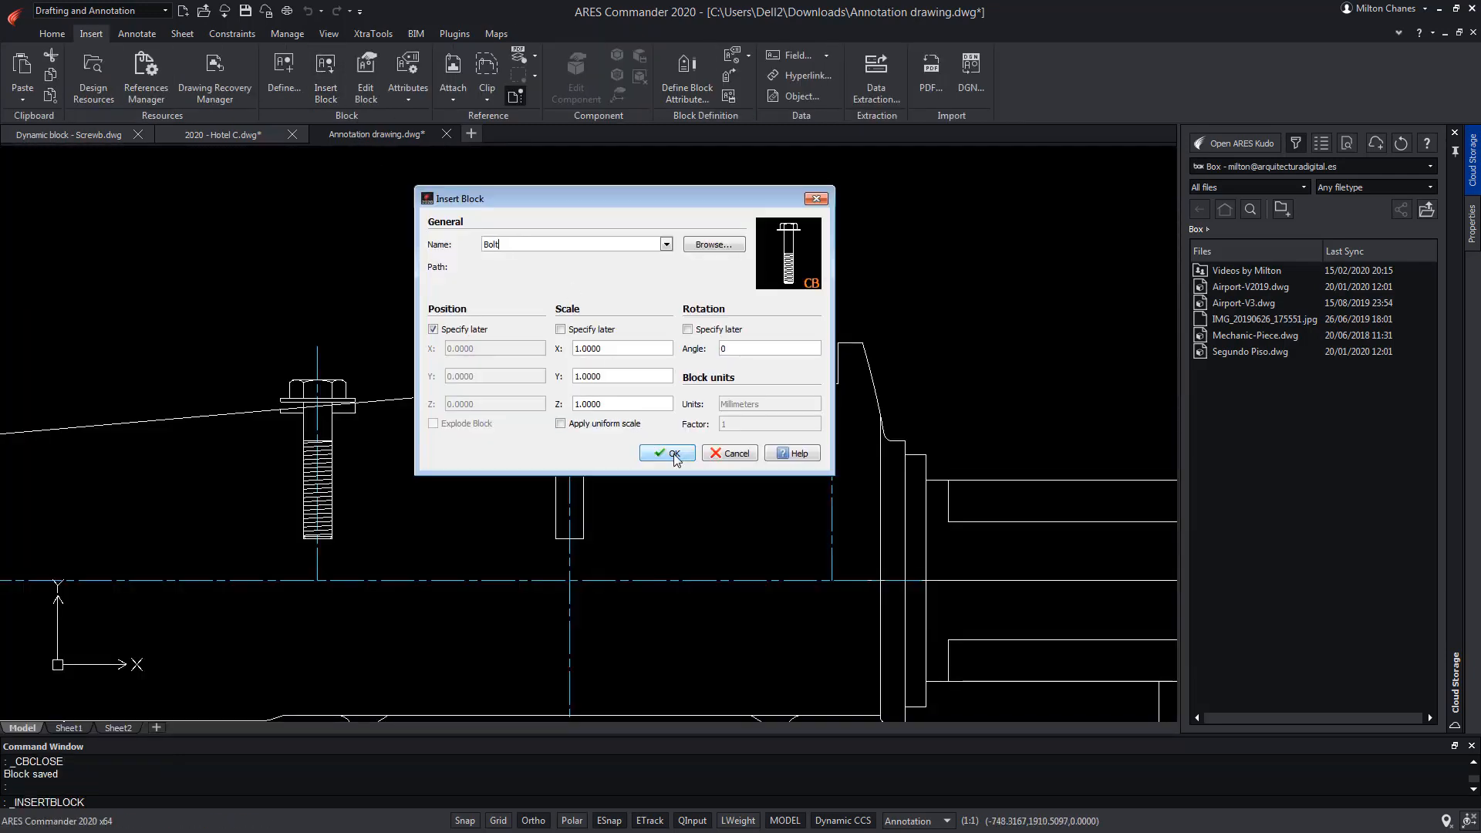
Step: Confirm the Bolt insertion before reopening the block for editing
click(667, 452)
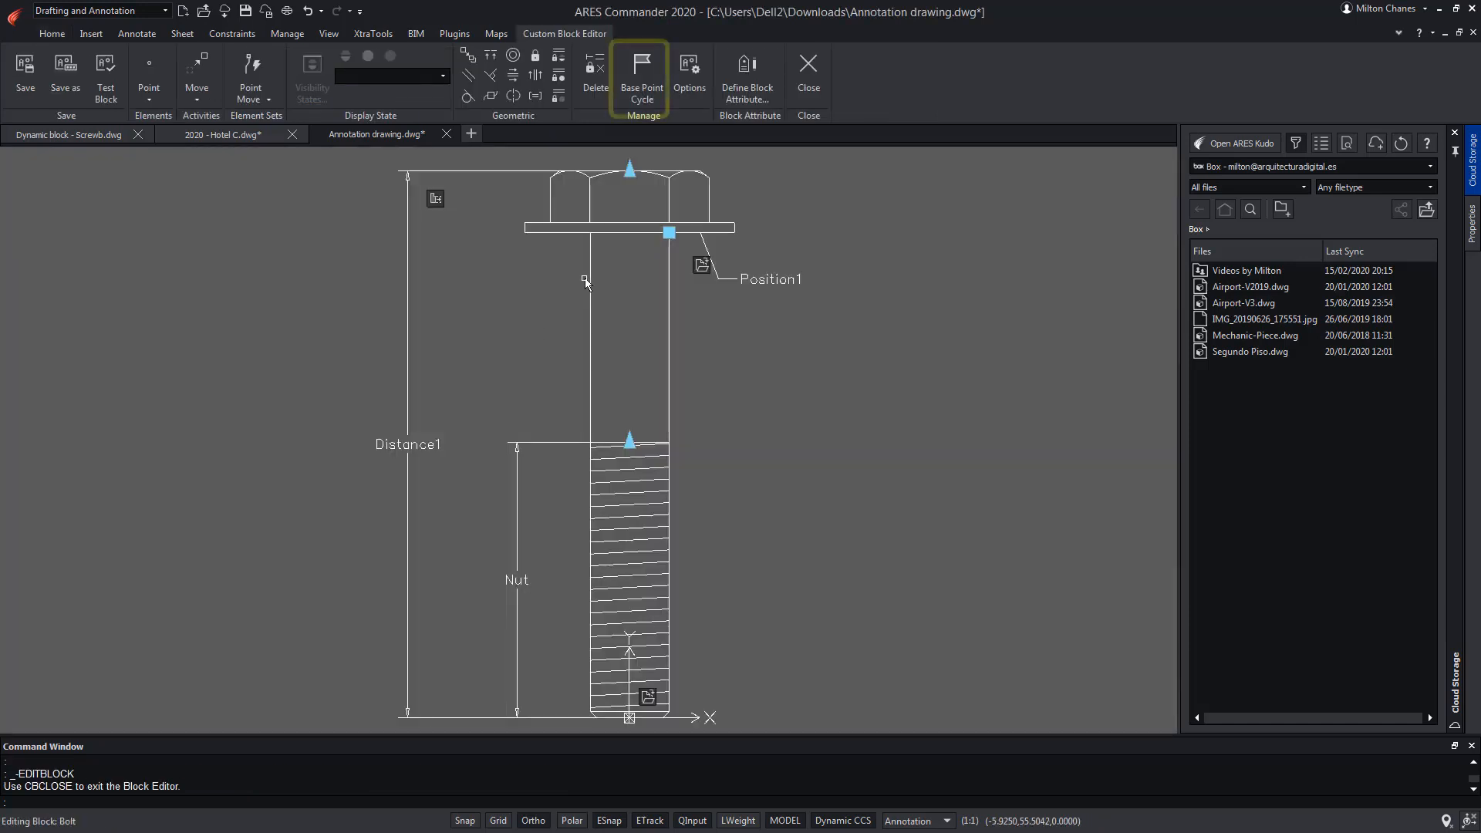
Step: Move Position1 above Distance1 in the base point cycling order and save the block
click(640, 76)
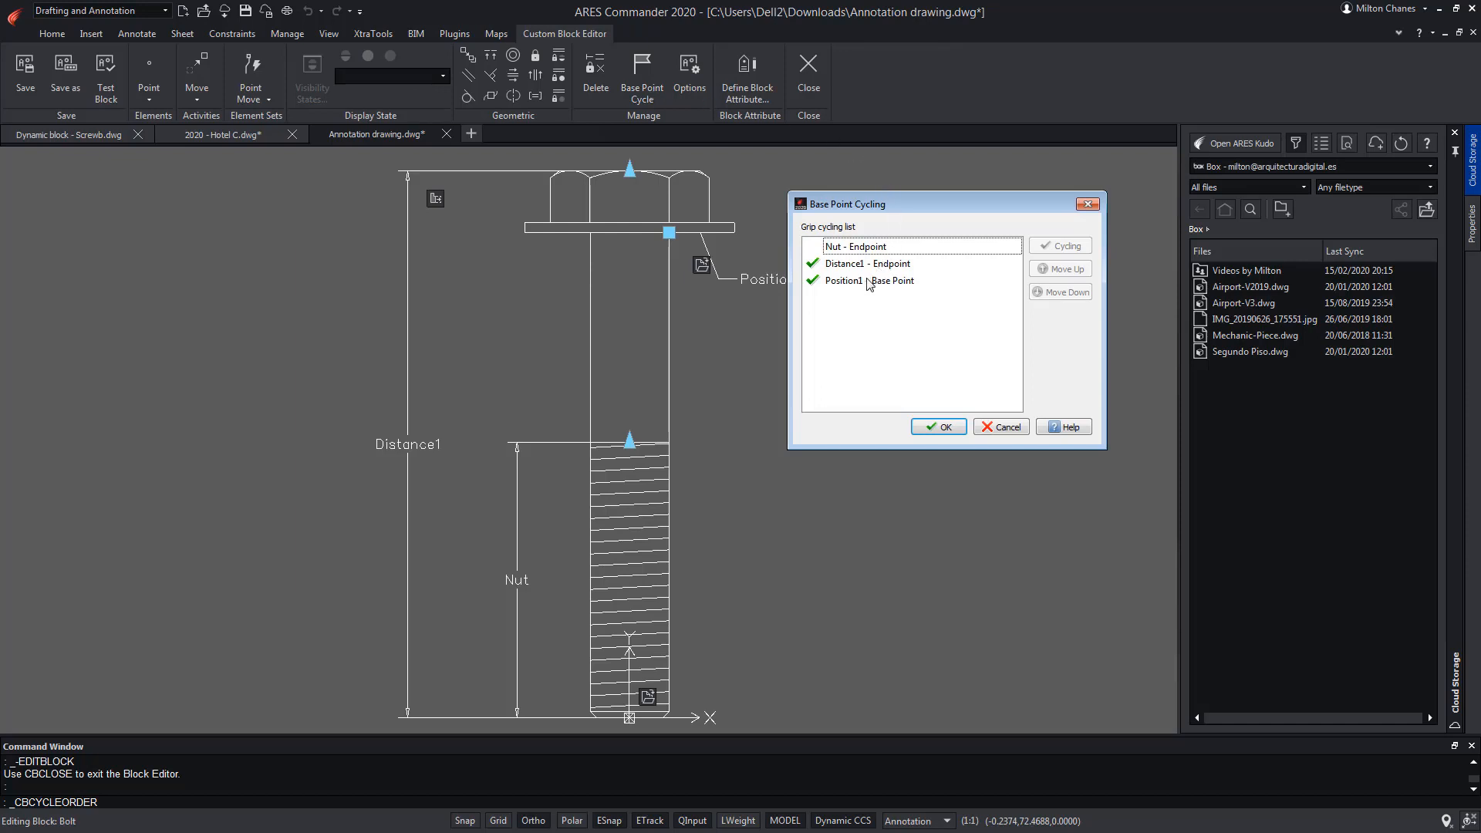
click(866, 281)
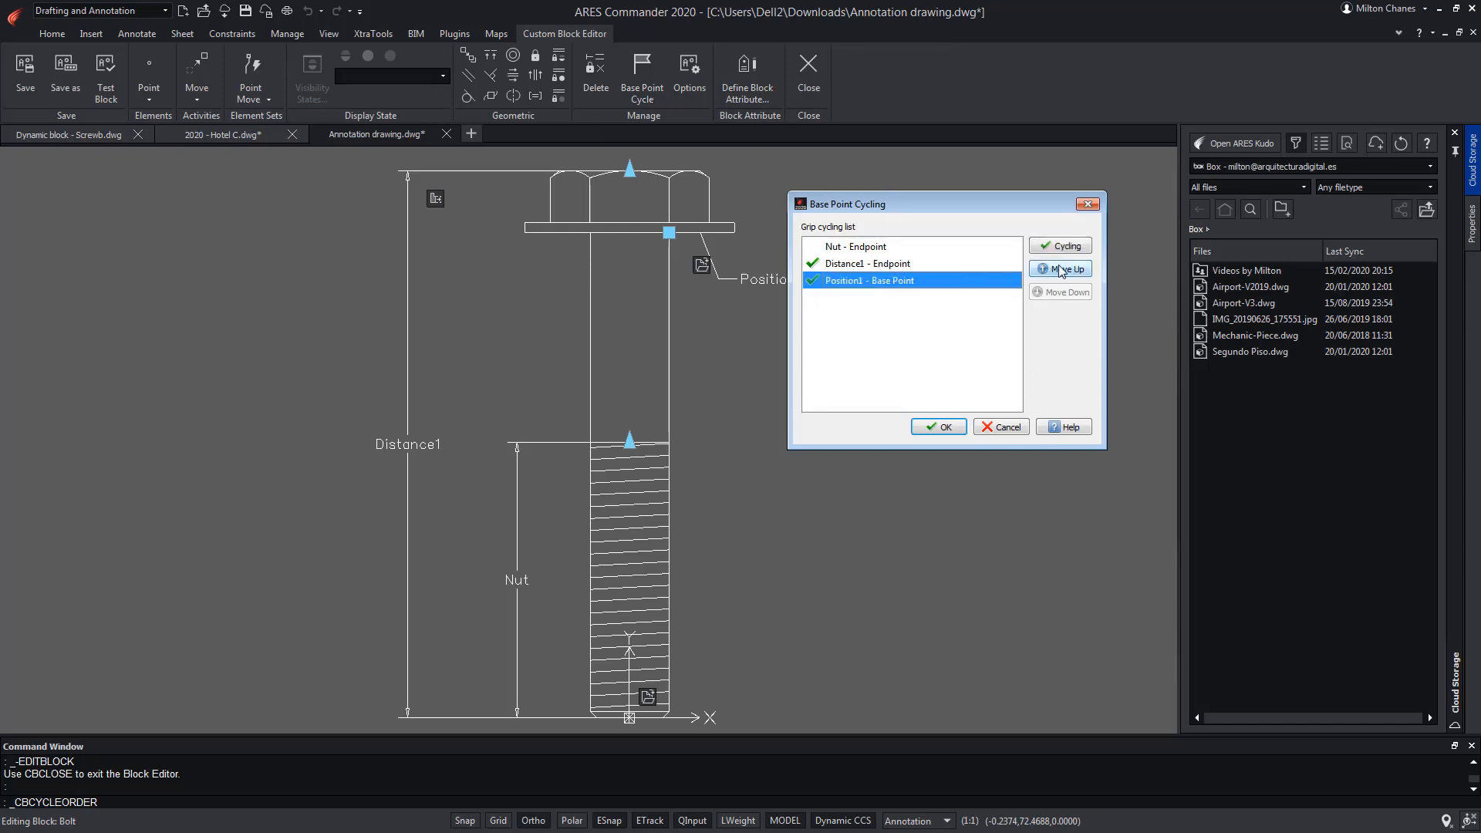
click(1060, 268)
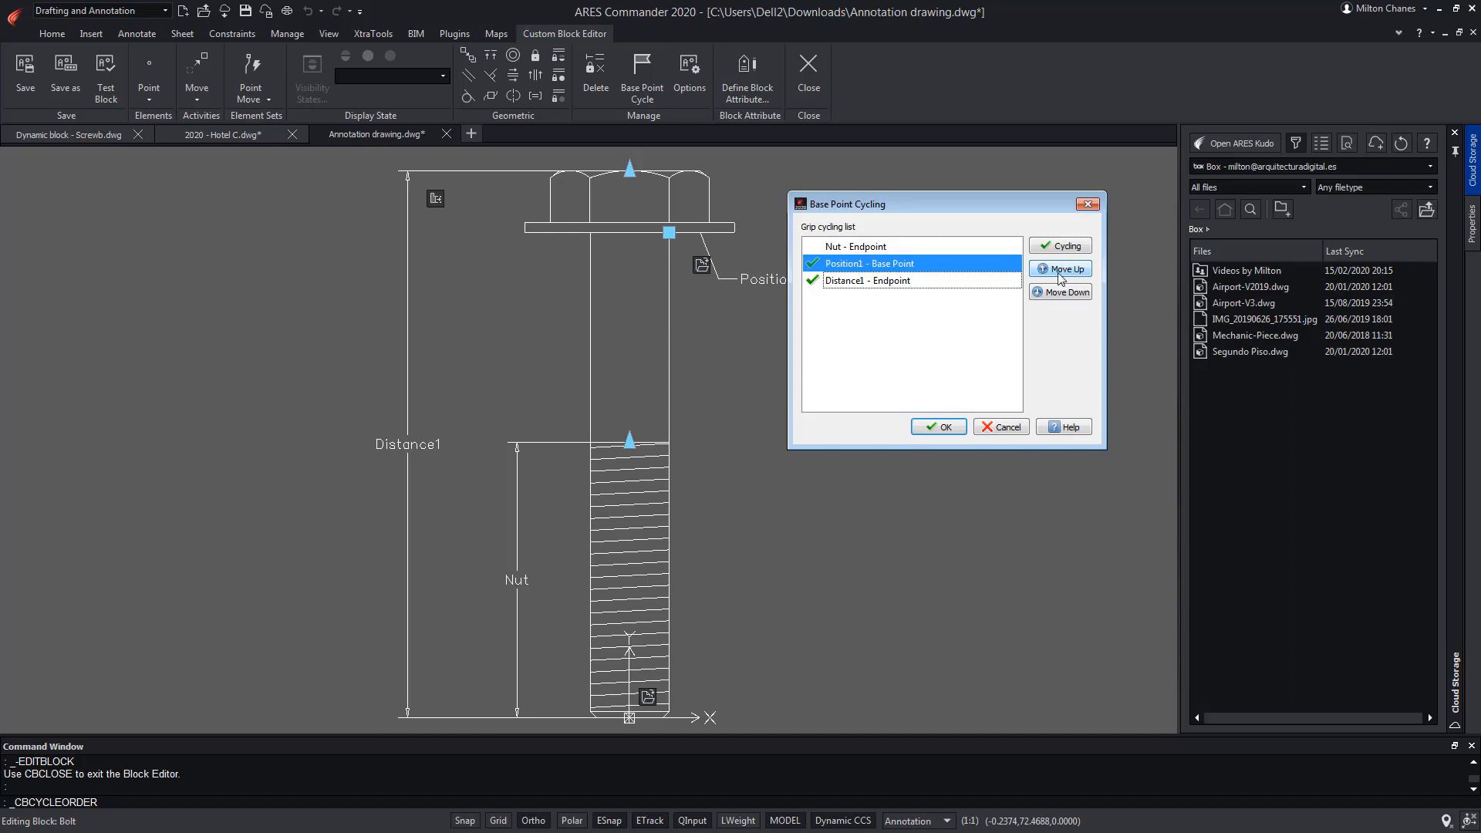
click(938, 428)
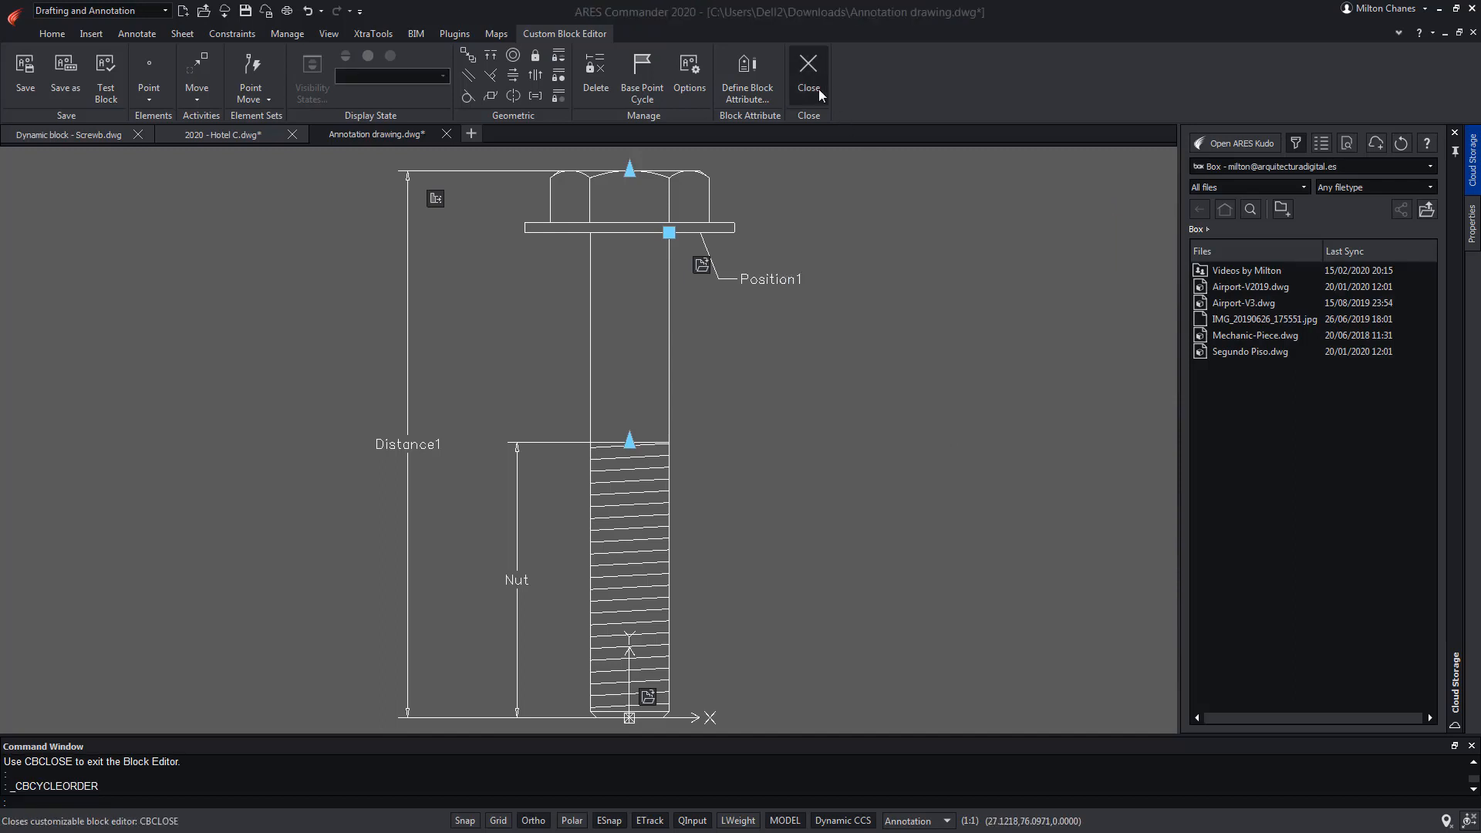
click(807, 75)
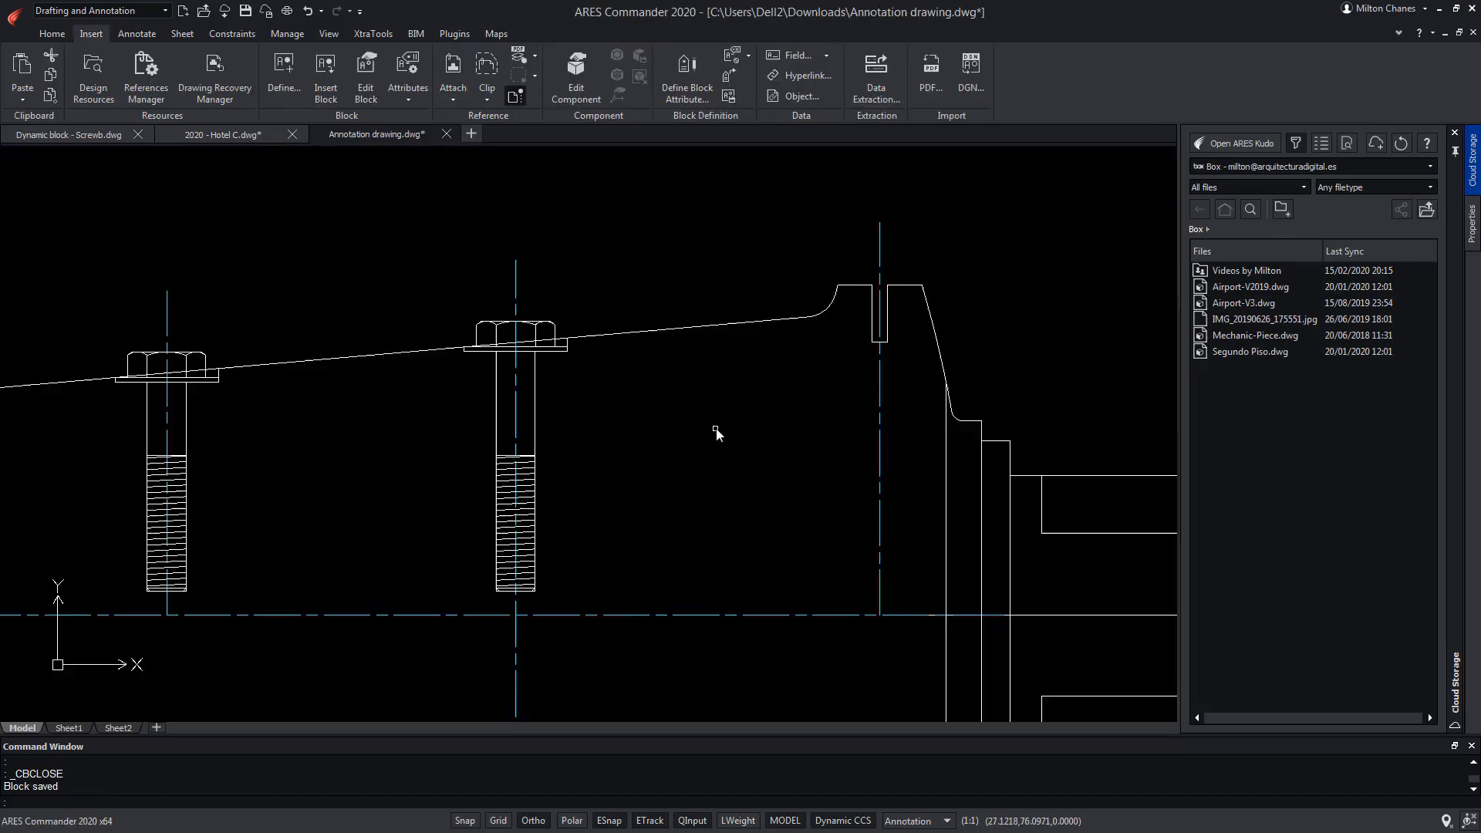
Step: Start and cancel a Bolt insertion, then bring up the ARES Help window
click(326, 76)
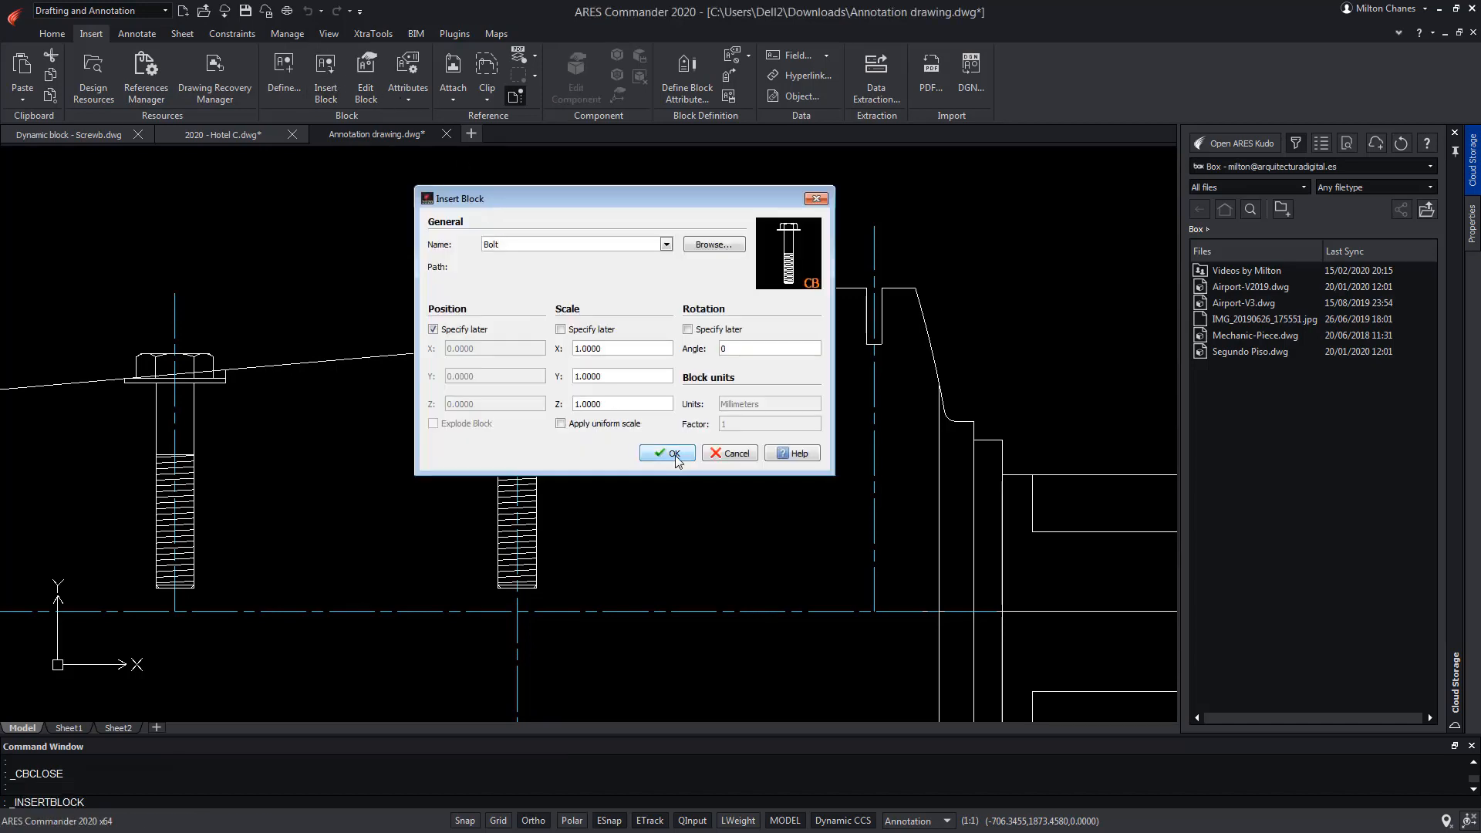
click(666, 452)
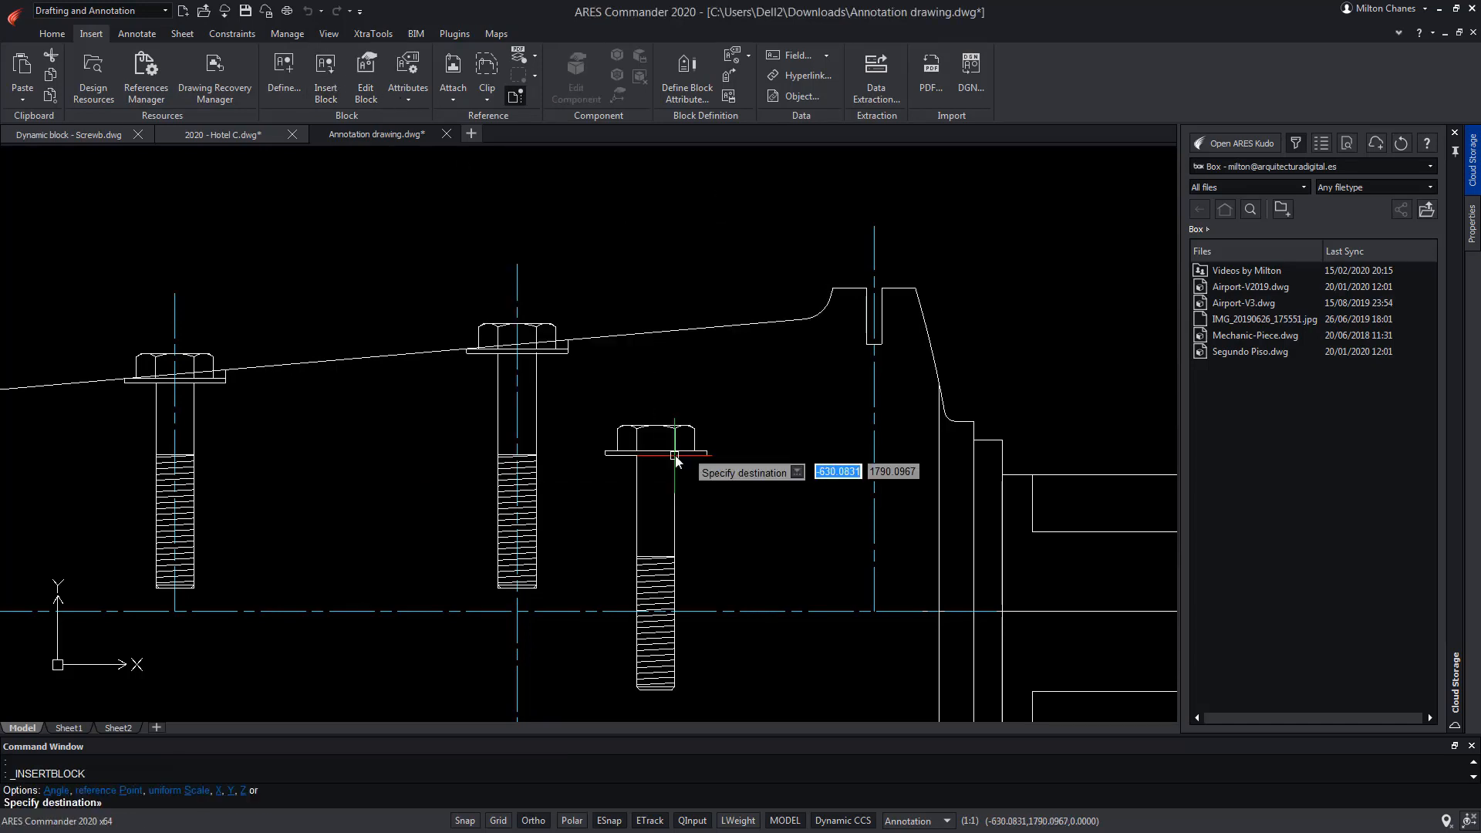
mouse_move(674, 463)
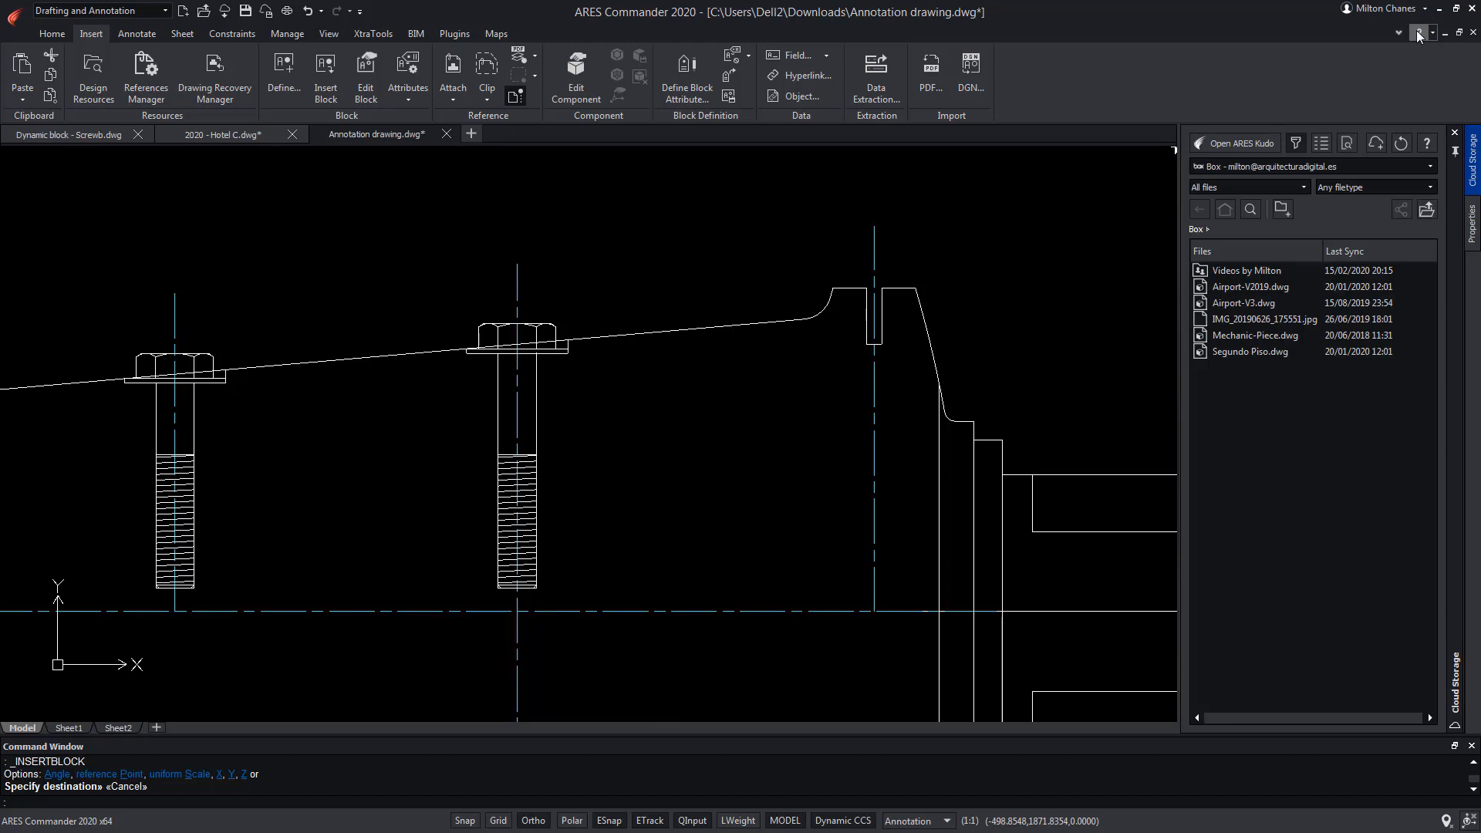
click(1417, 32)
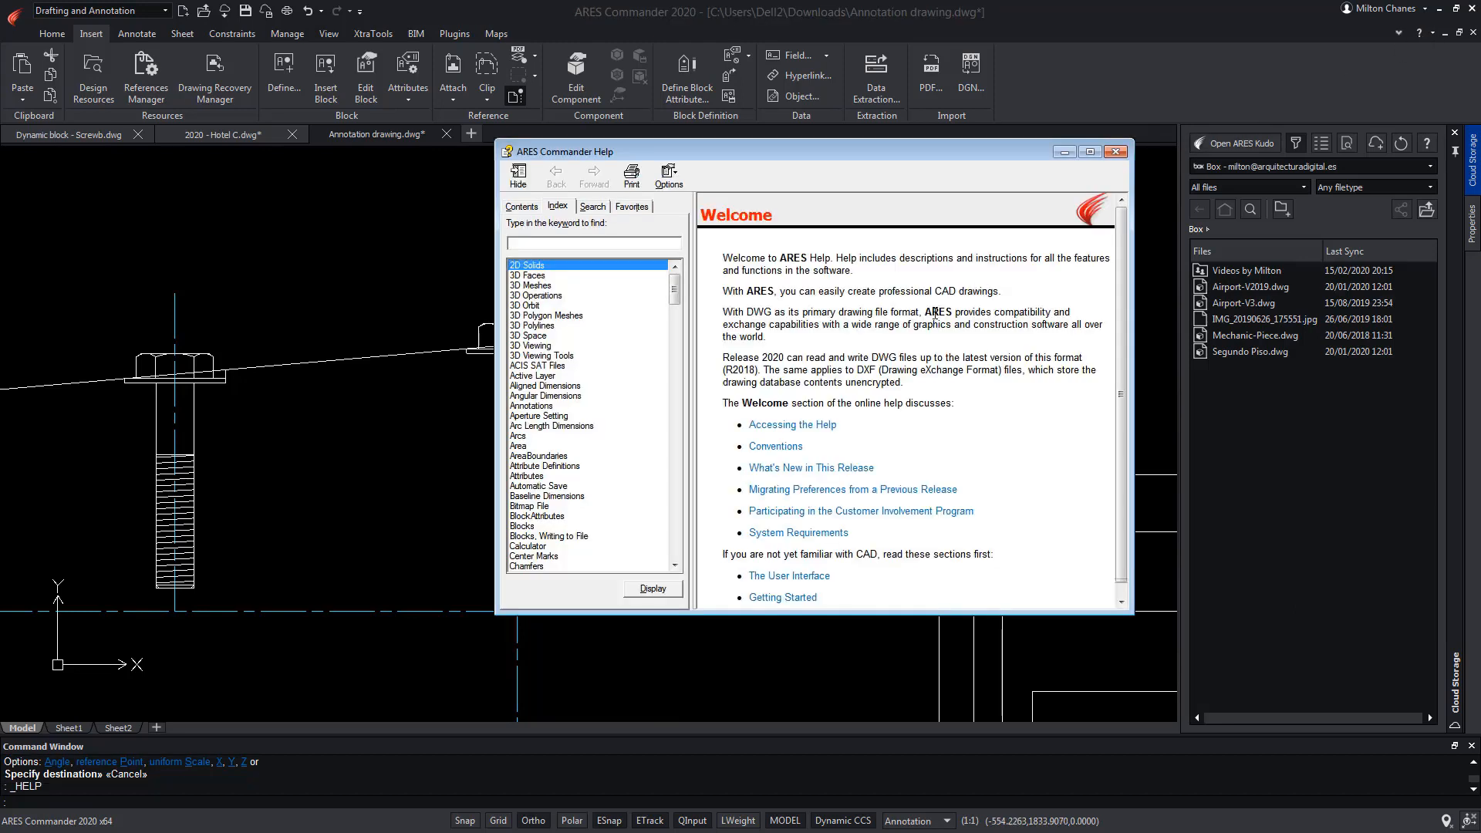